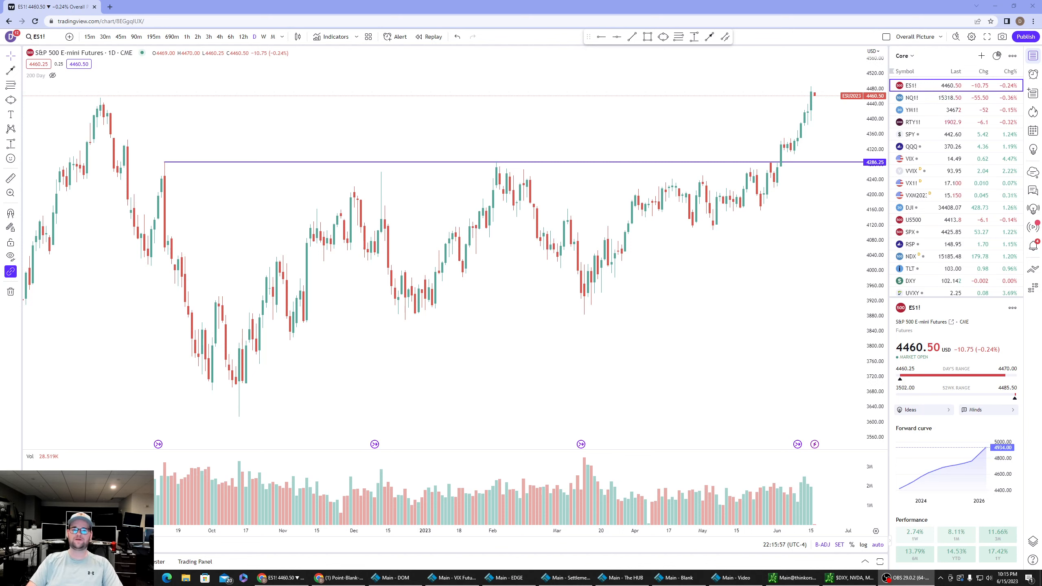
mouse_move(711, 147)
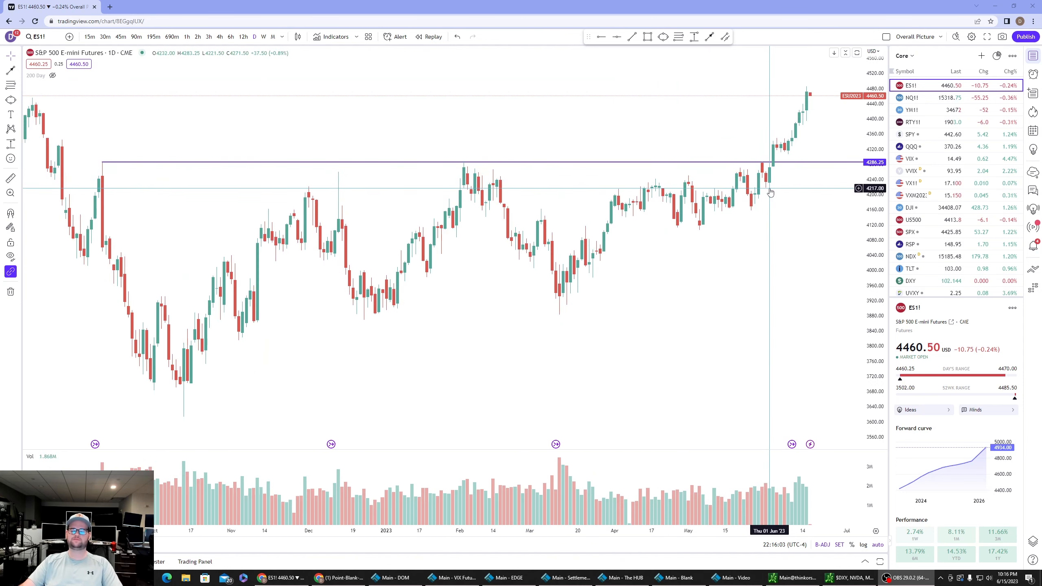
mouse_move(771, 172)
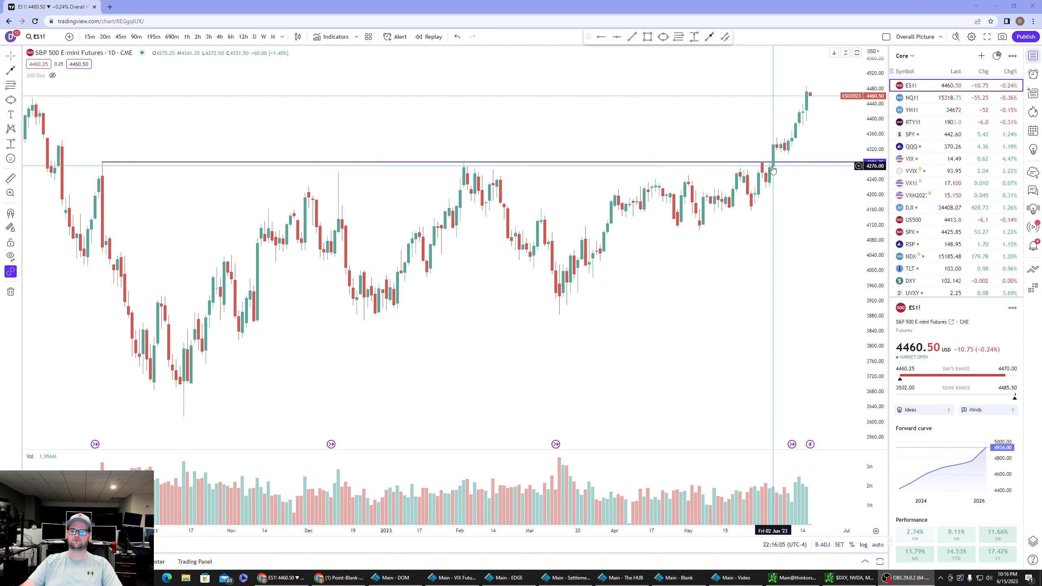
mouse_move(110, 173)
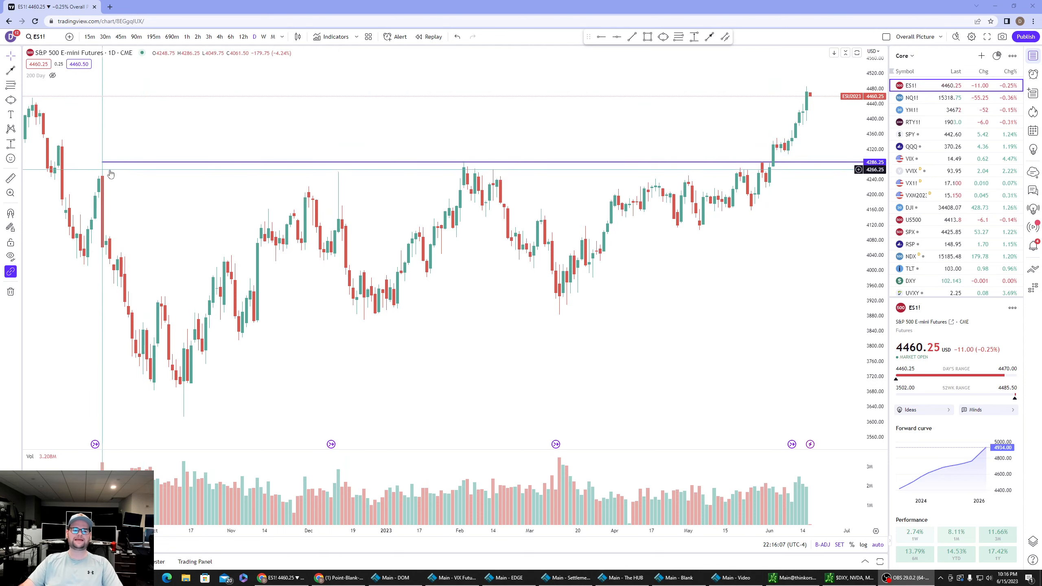
mouse_move(718, 178)
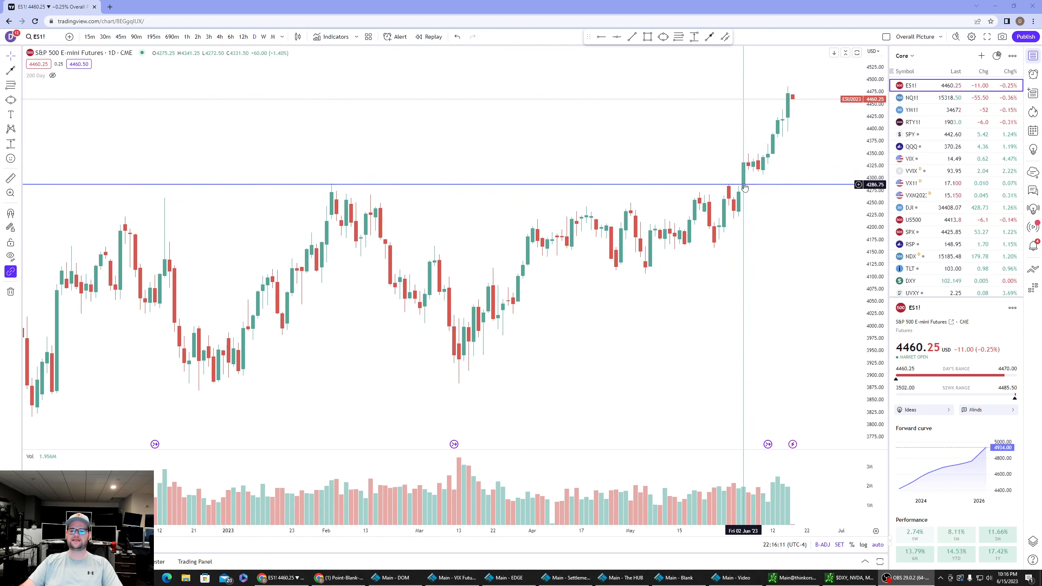
mouse_move(798, 121)
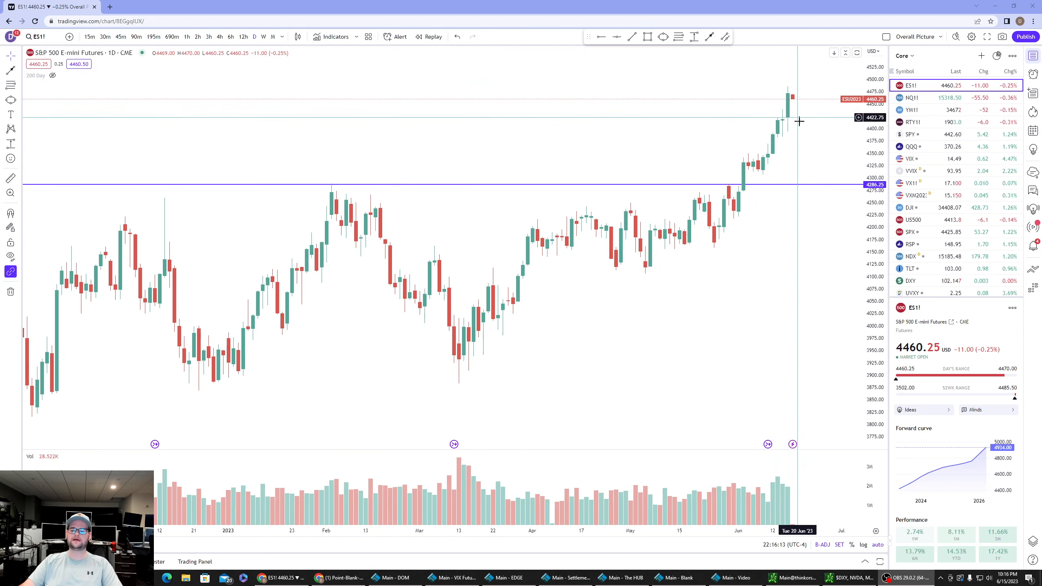
mouse_move(820, 158)
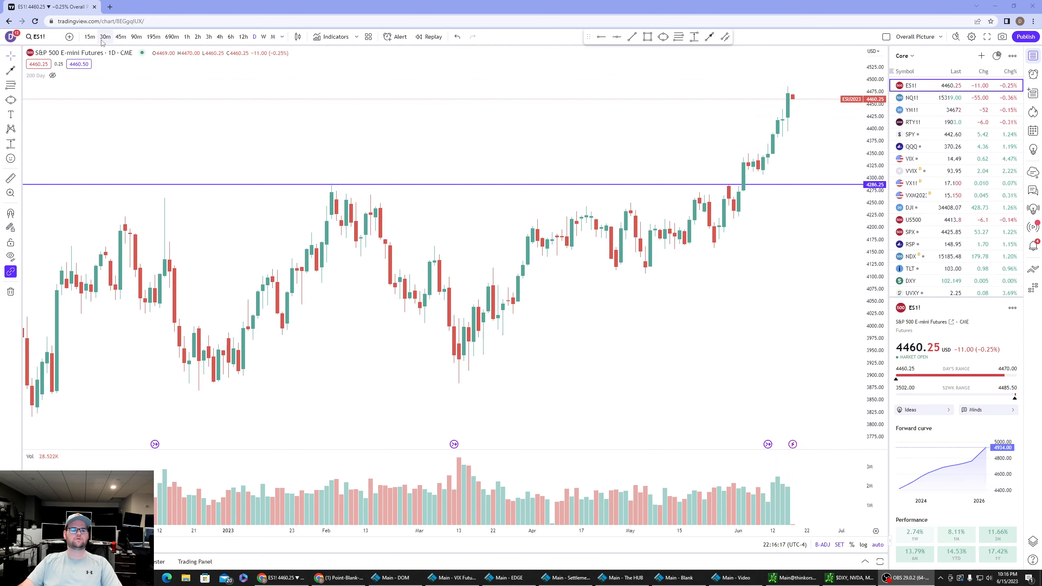
Switch the ES1! chart to 30-minute candles spanning early-to-mid June.
left_click(104, 36)
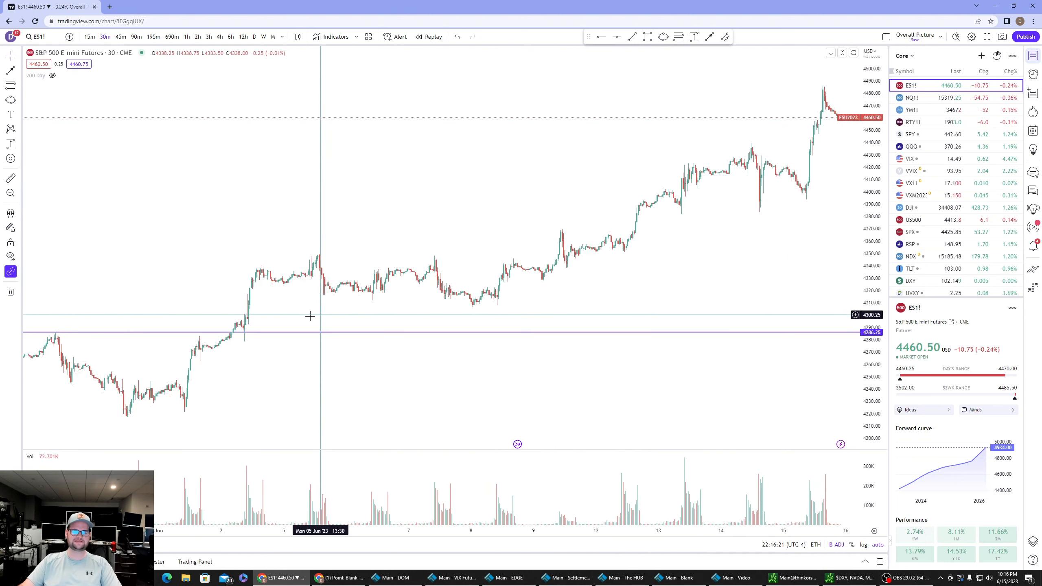
mouse_move(415, 284)
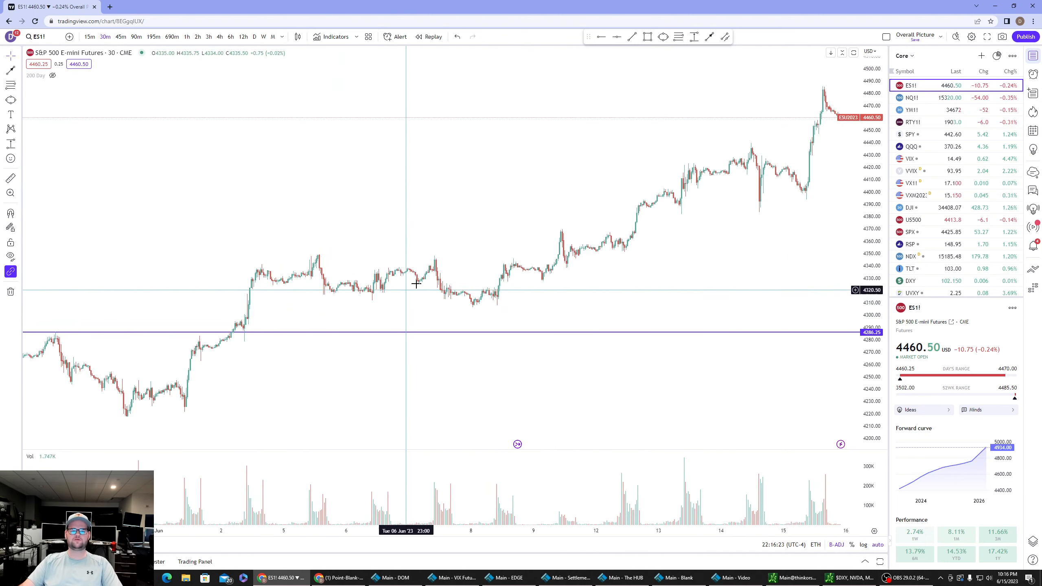
mouse_move(488, 286)
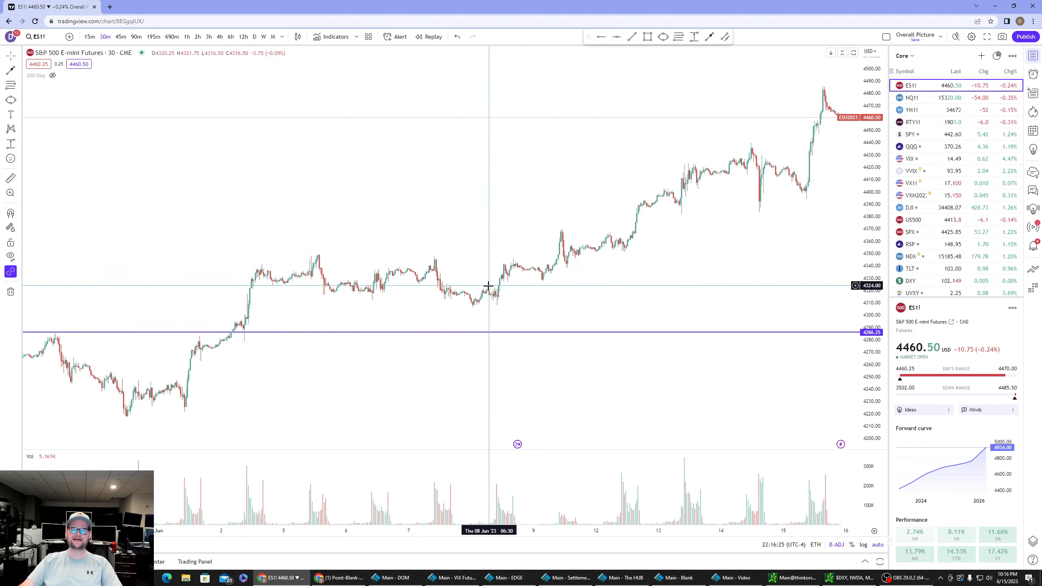
mouse_move(491, 301)
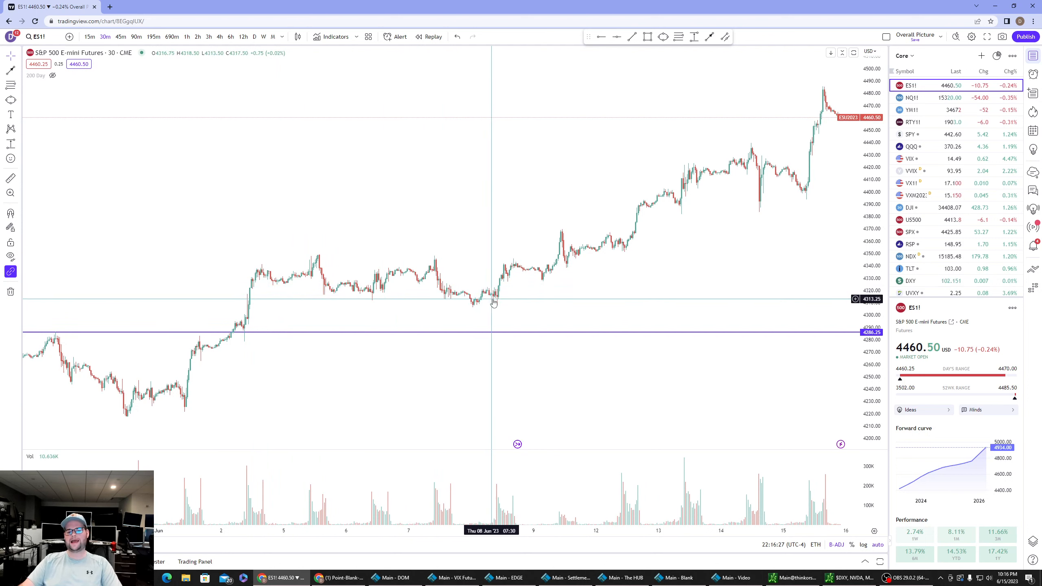
mouse_move(493, 300)
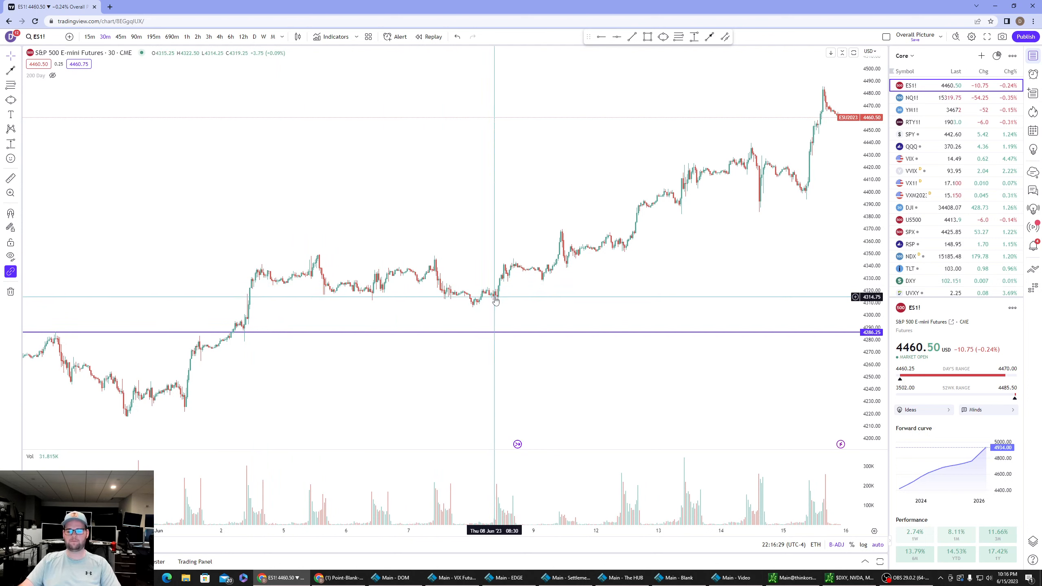
mouse_move(657, 191)
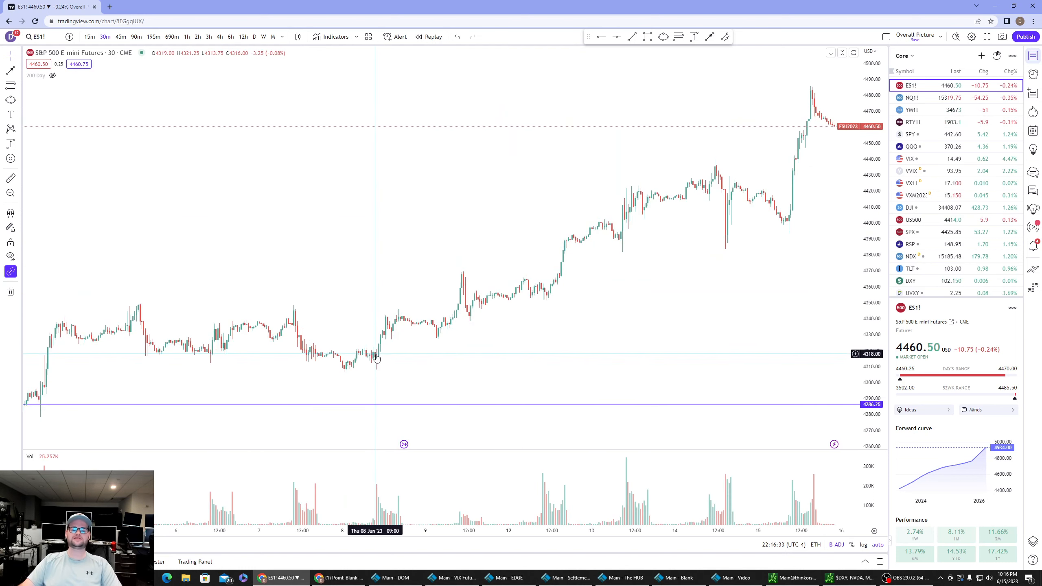
mouse_move(447, 313)
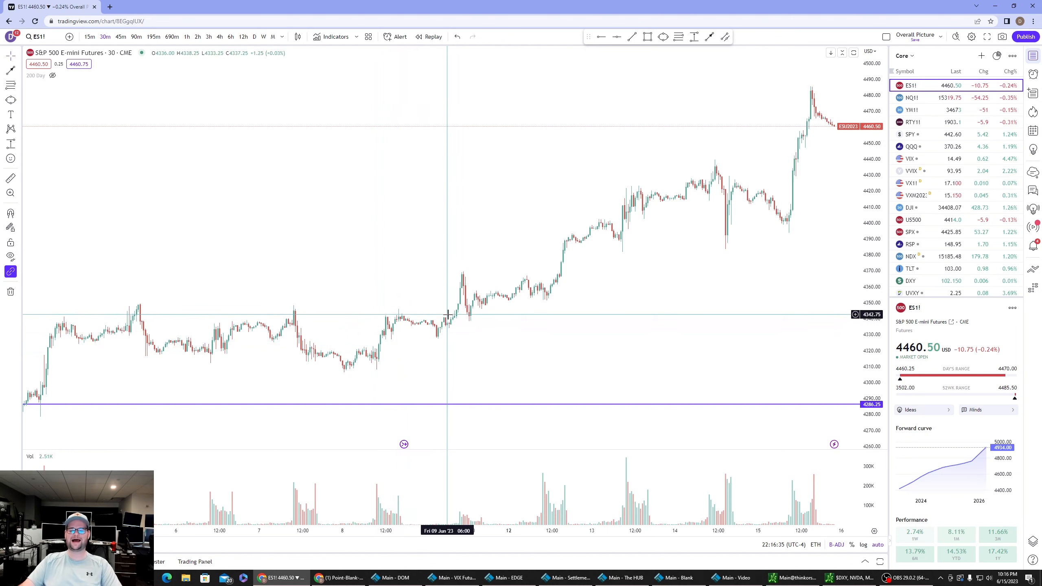
mouse_move(565, 270)
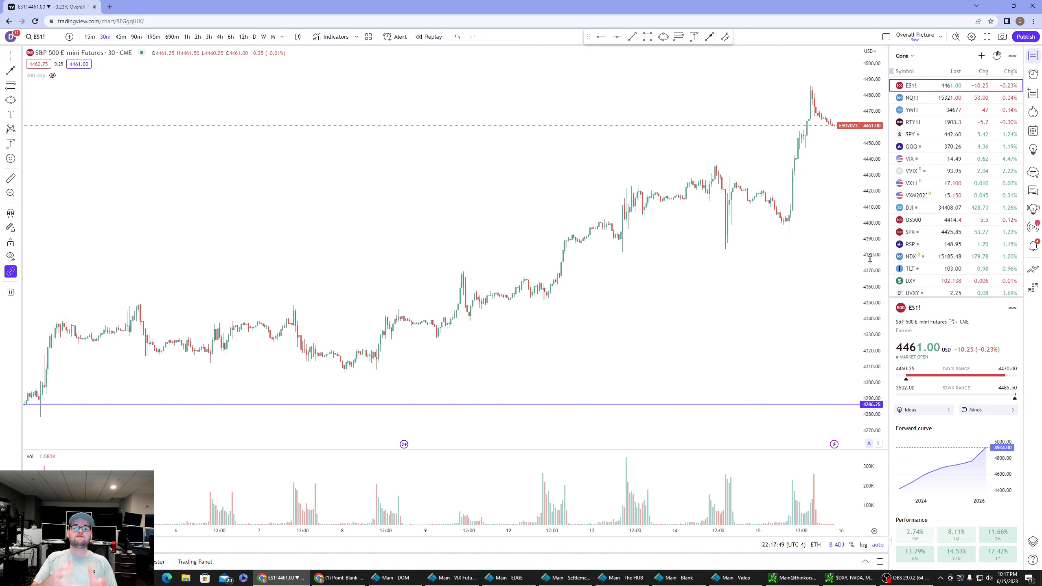
mouse_move(346, 342)
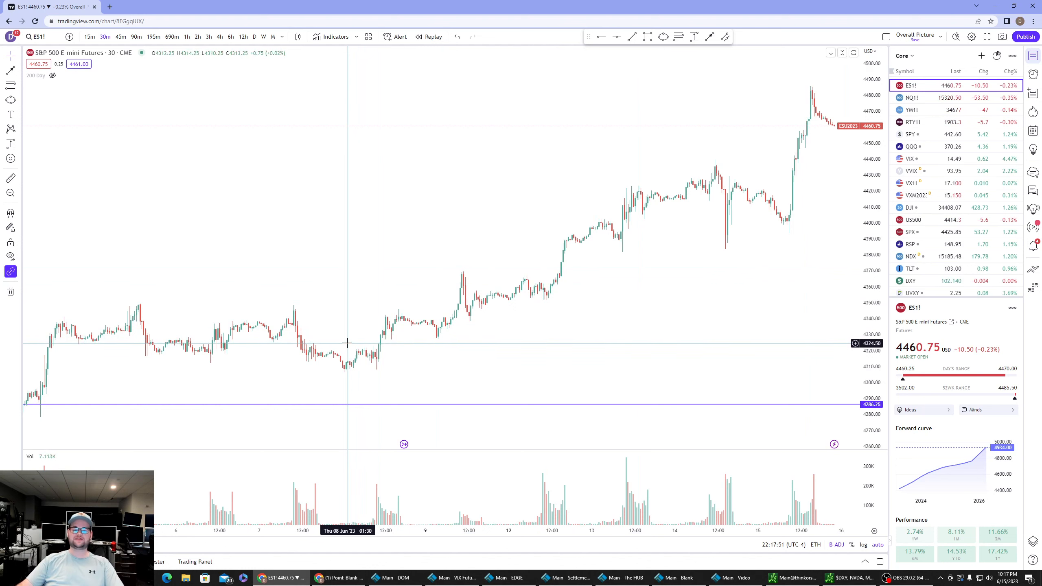
mouse_move(332, 366)
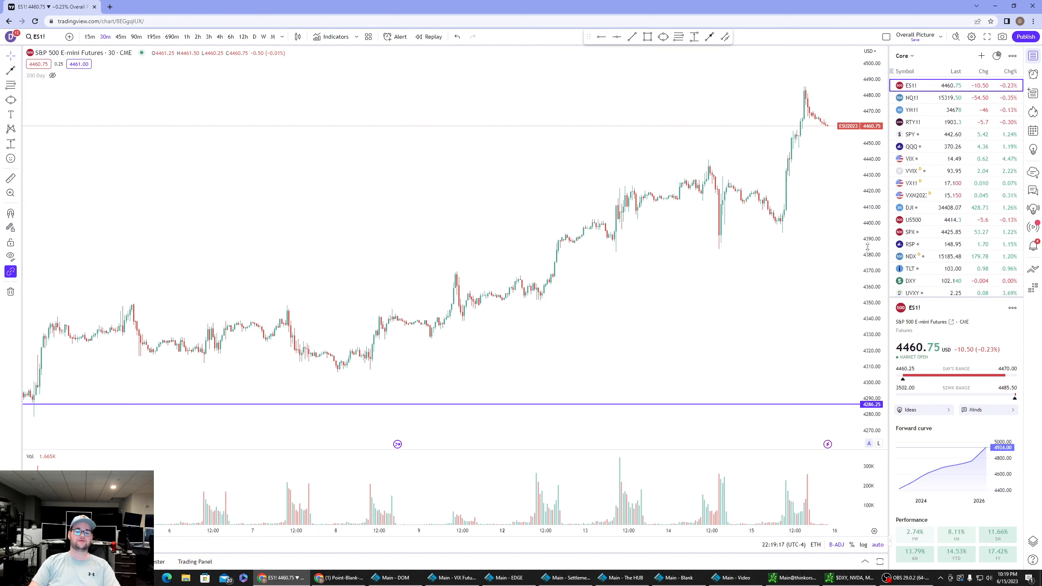
mouse_move(436, 350)
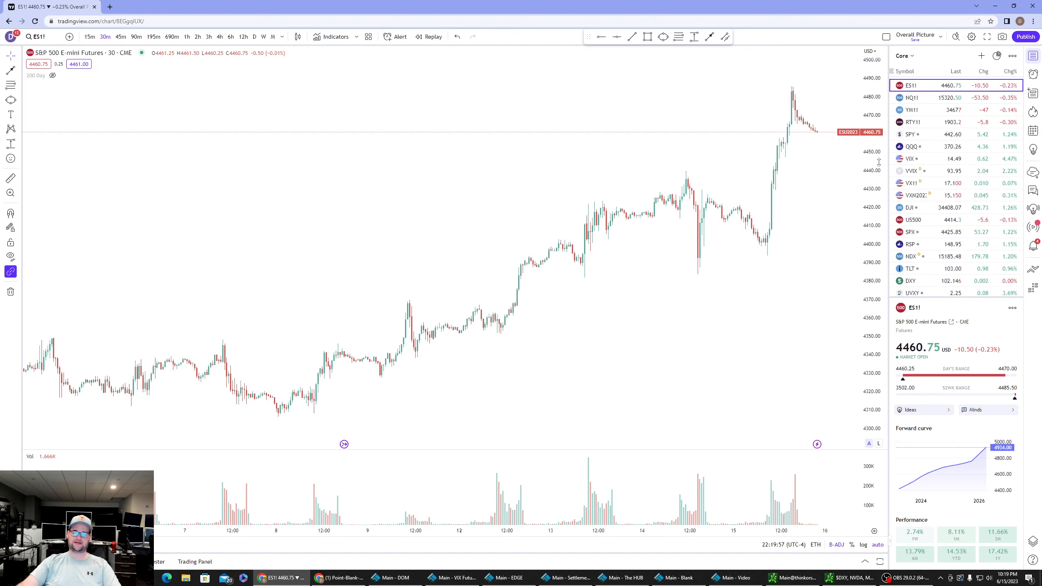
mouse_move(591, 222)
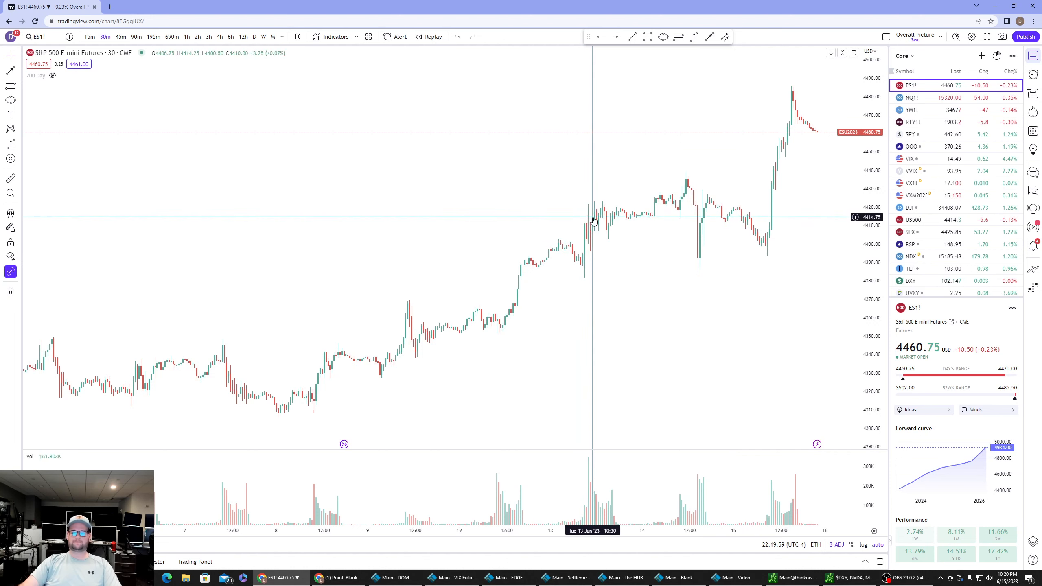
mouse_move(686, 190)
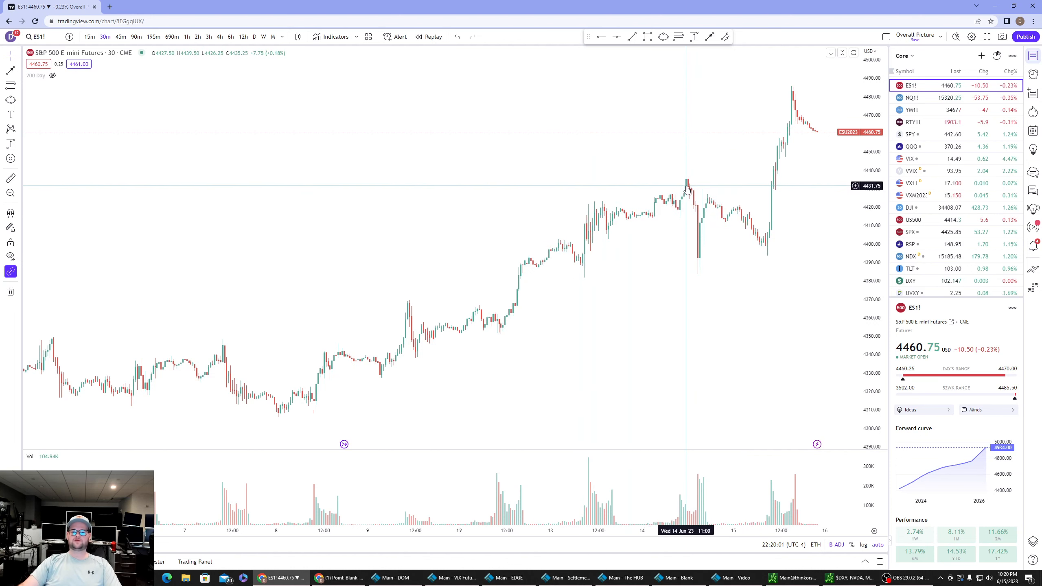
mouse_move(719, 194)
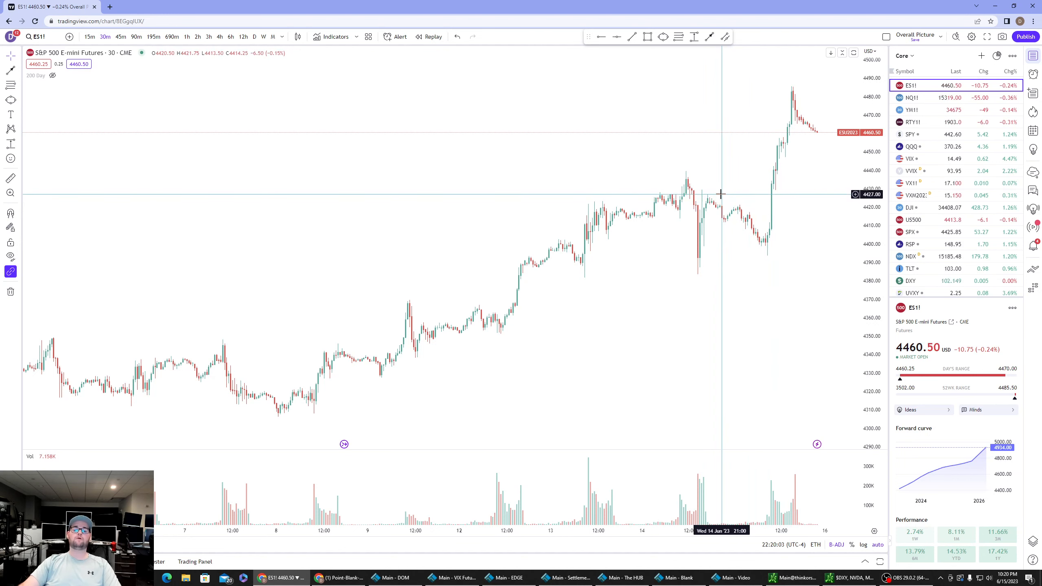
mouse_move(692, 201)
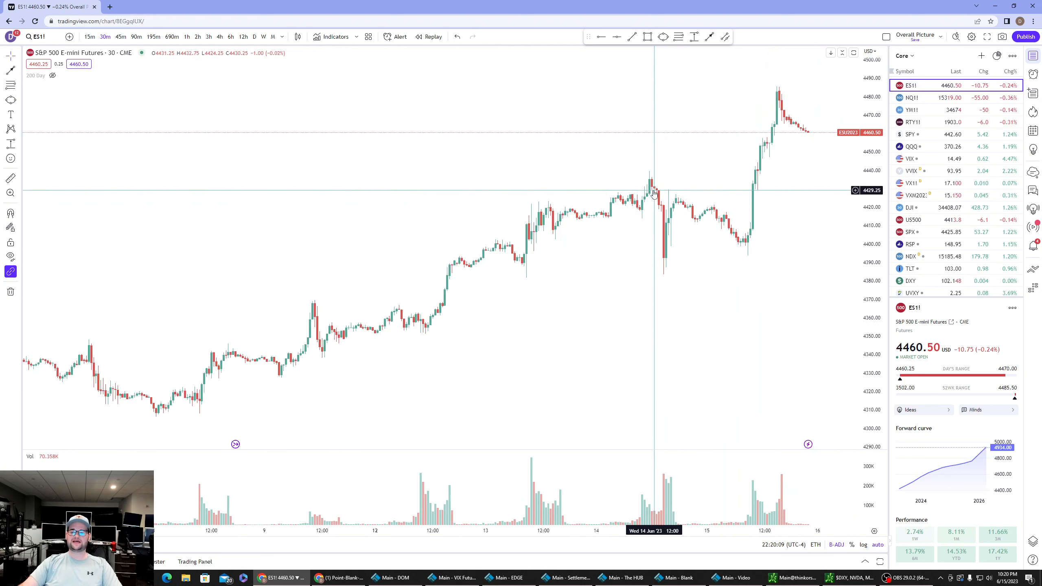
mouse_move(642, 212)
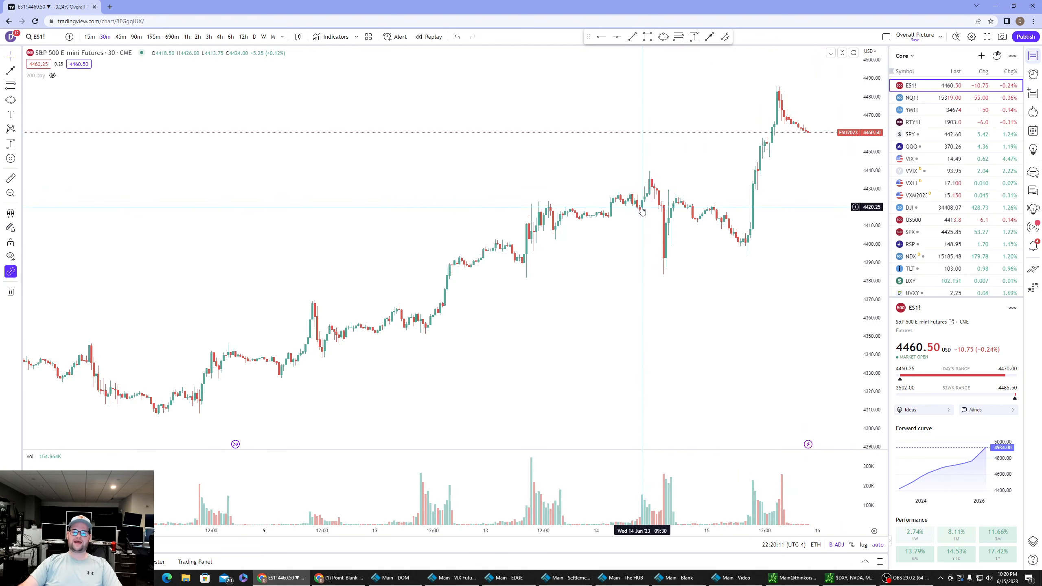
mouse_move(636, 207)
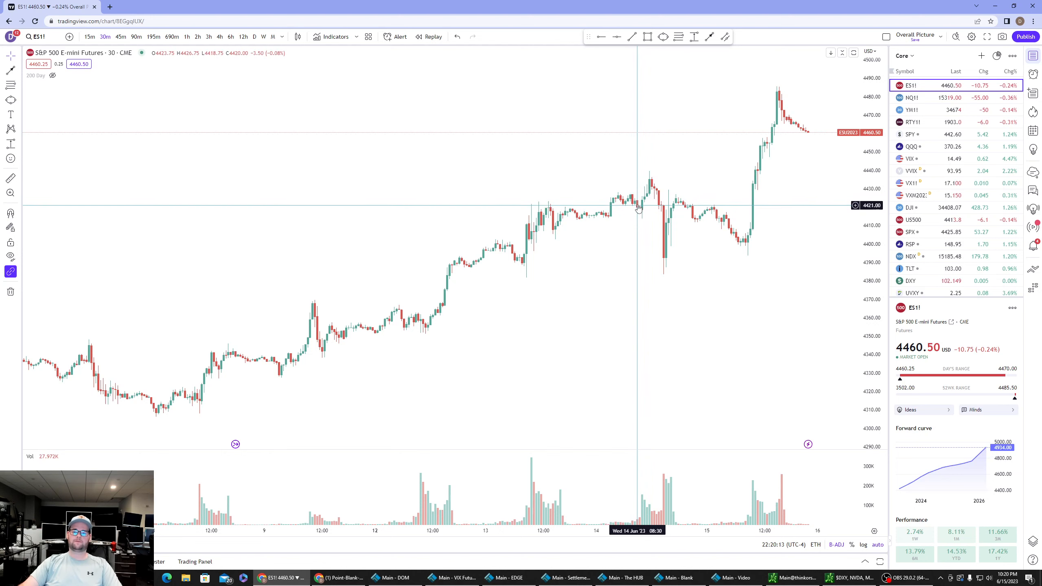
mouse_move(635, 198)
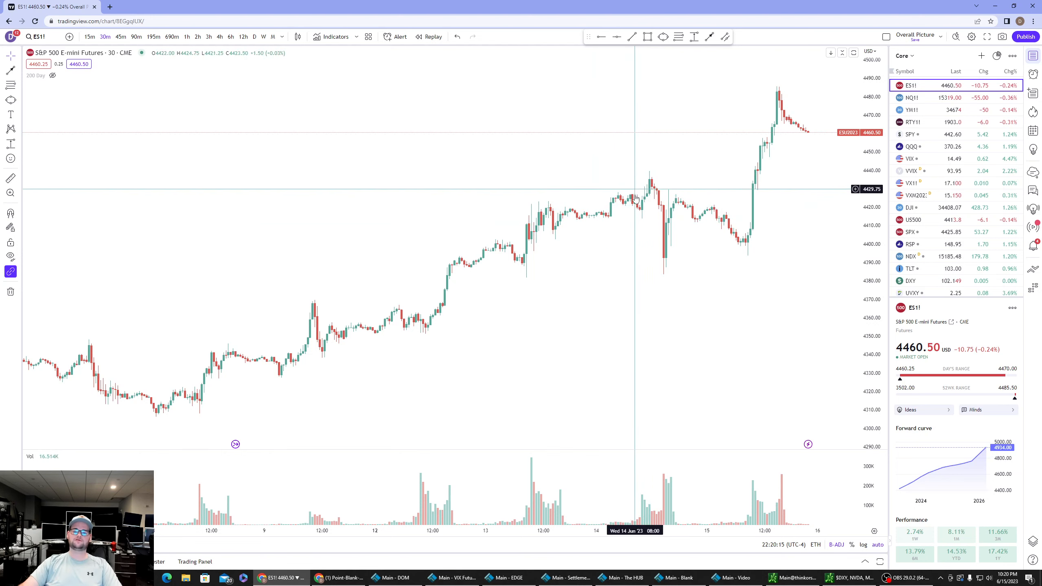
mouse_move(650, 182)
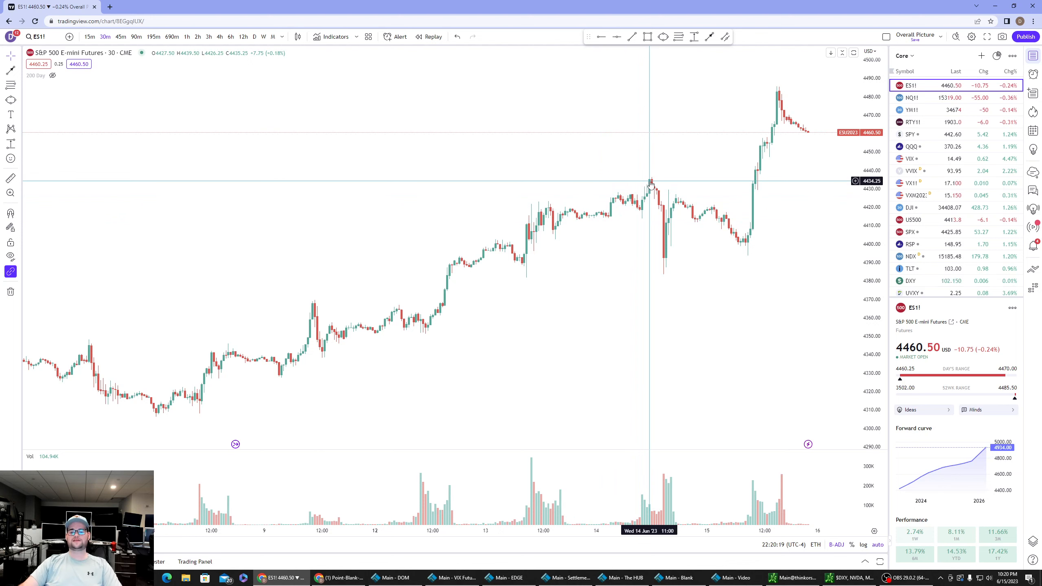
mouse_move(664, 258)
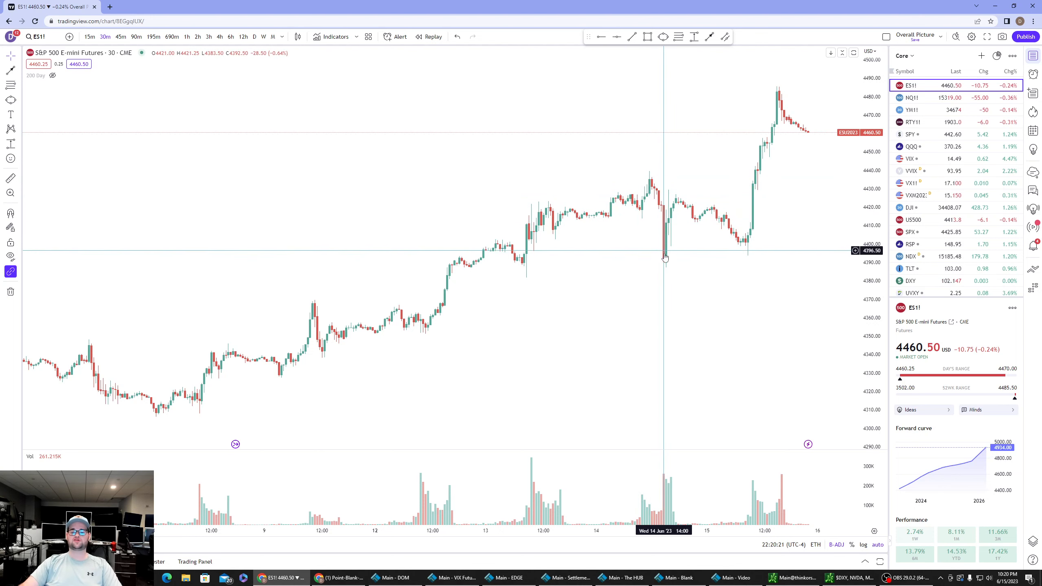
mouse_move(664, 267)
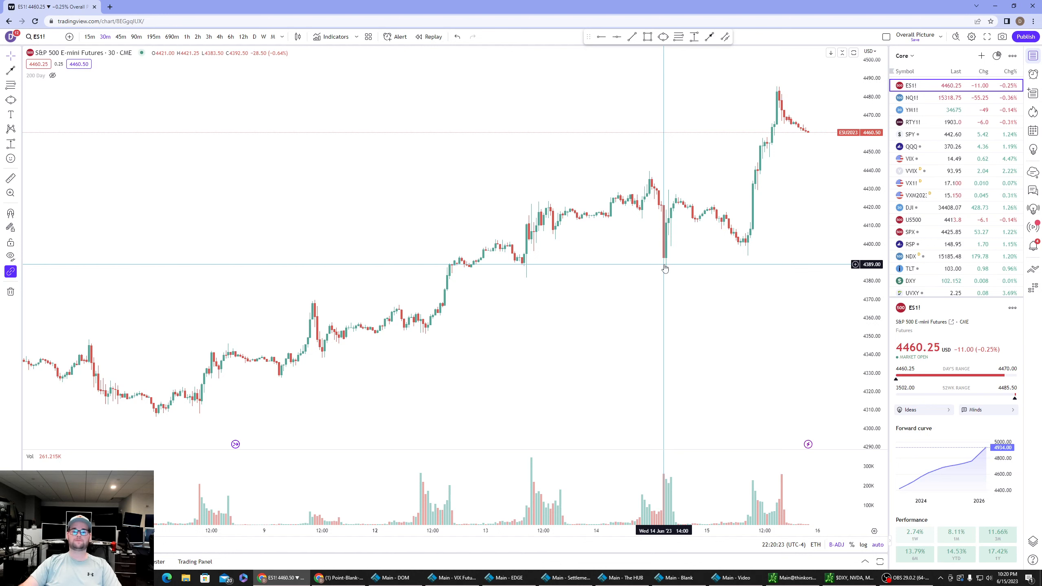
mouse_move(651, 182)
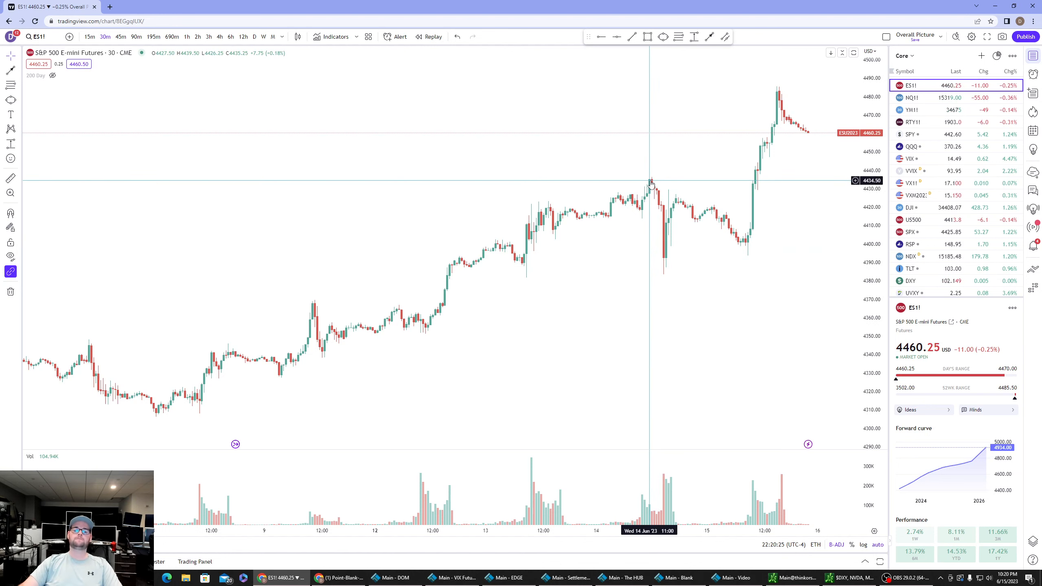
mouse_move(651, 187)
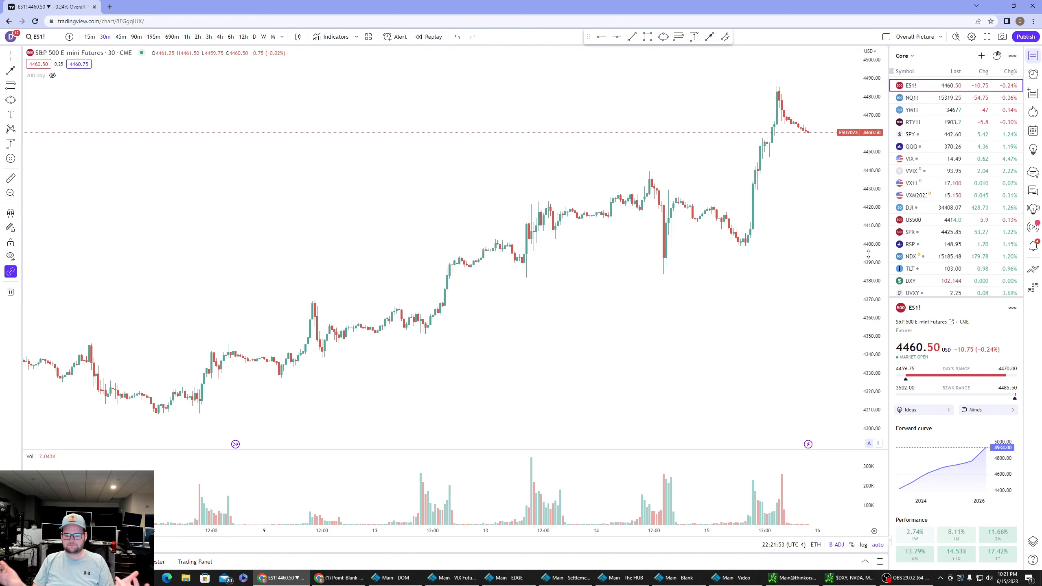
mouse_move(855, 263)
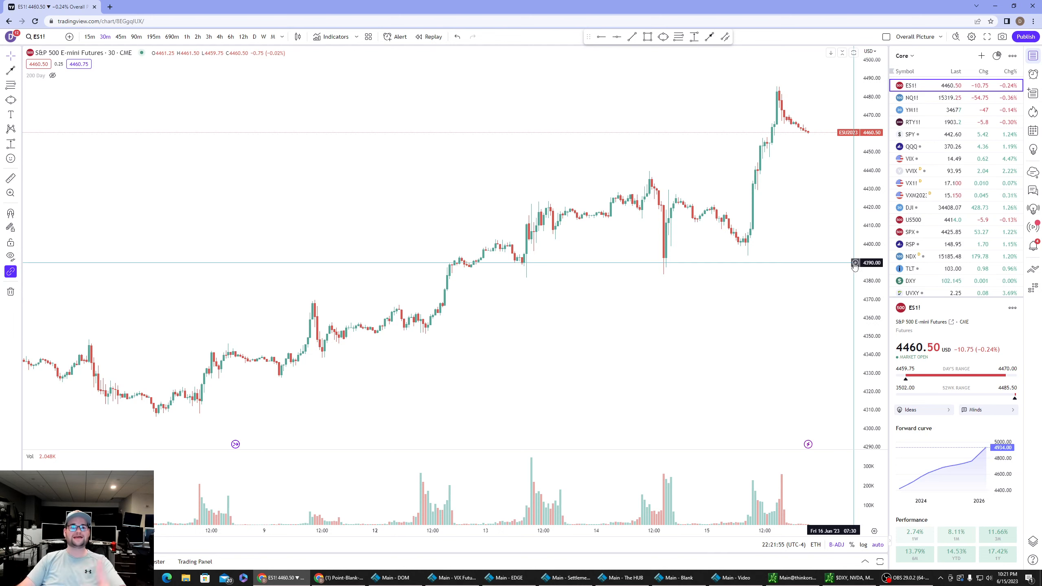
mouse_move(854, 265)
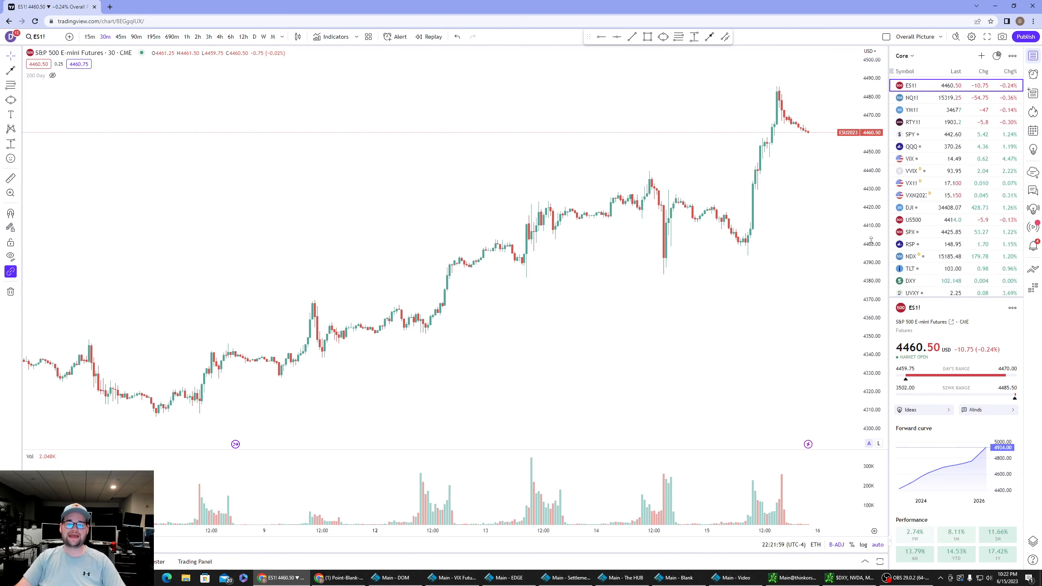
mouse_move(653, 180)
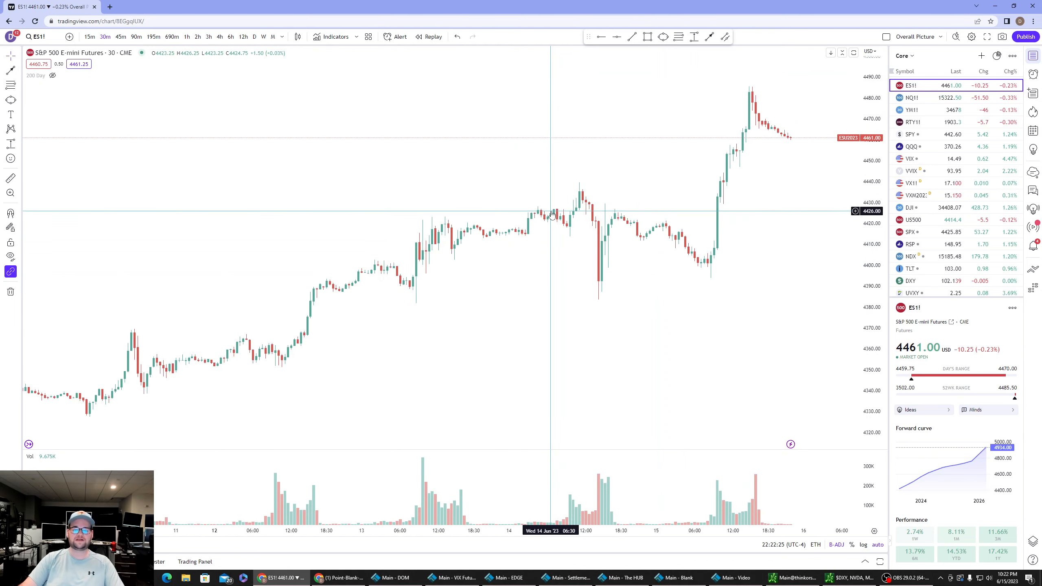
mouse_move(722, 281)
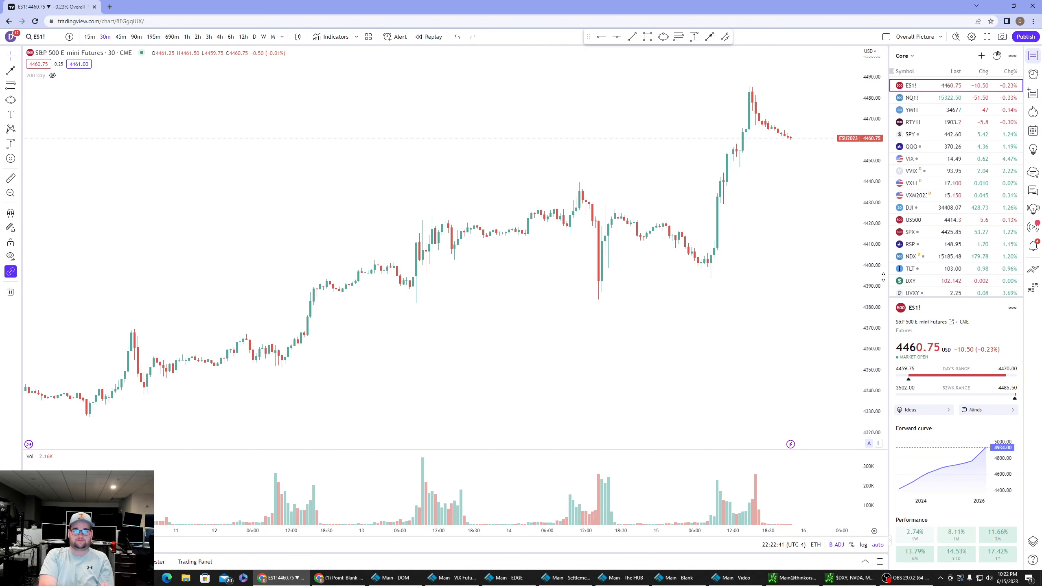
mouse_move(613, 279)
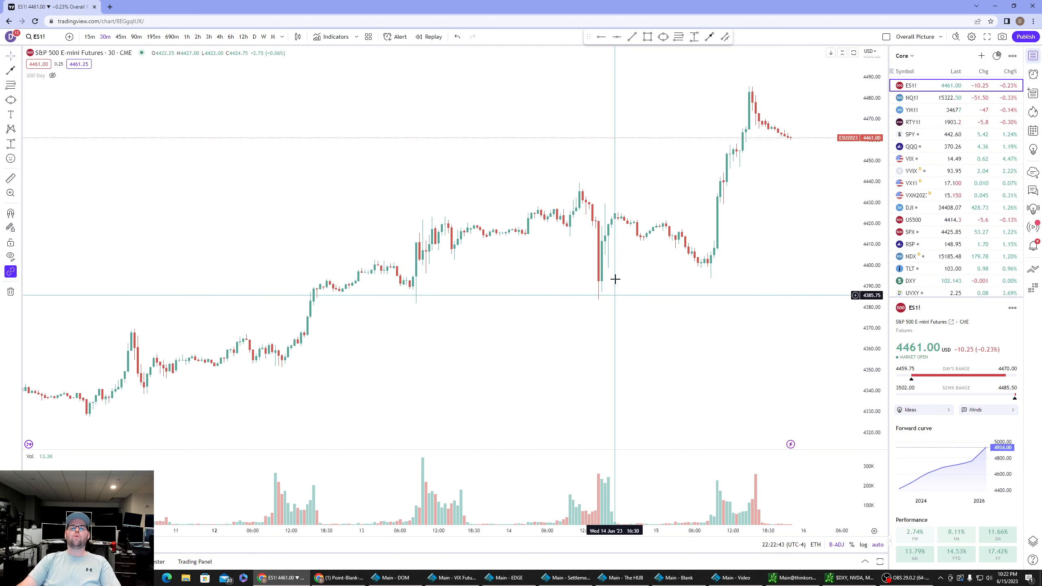
mouse_move(598, 270)
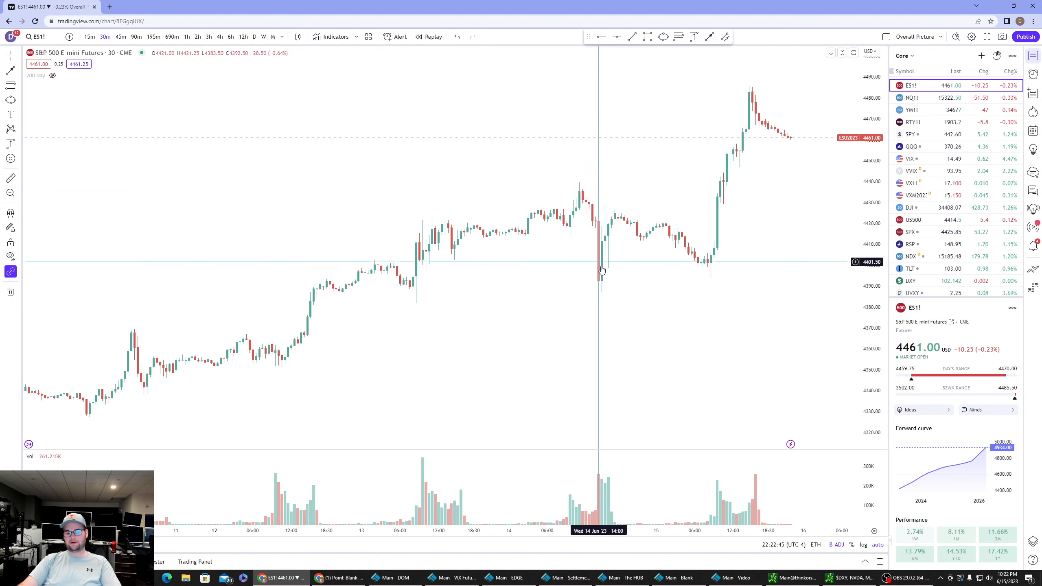
mouse_move(591, 295)
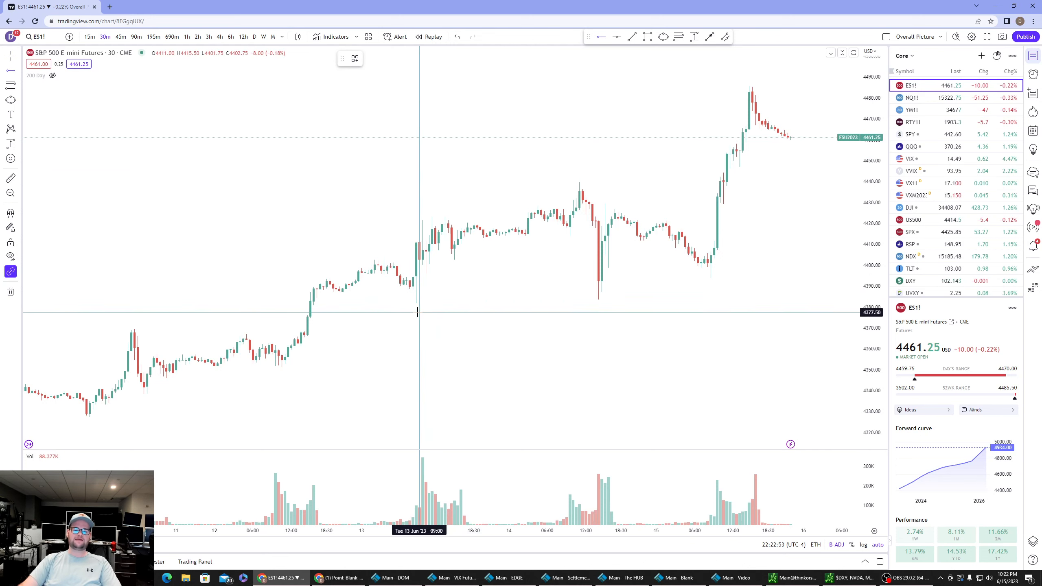
mouse_move(447, 315)
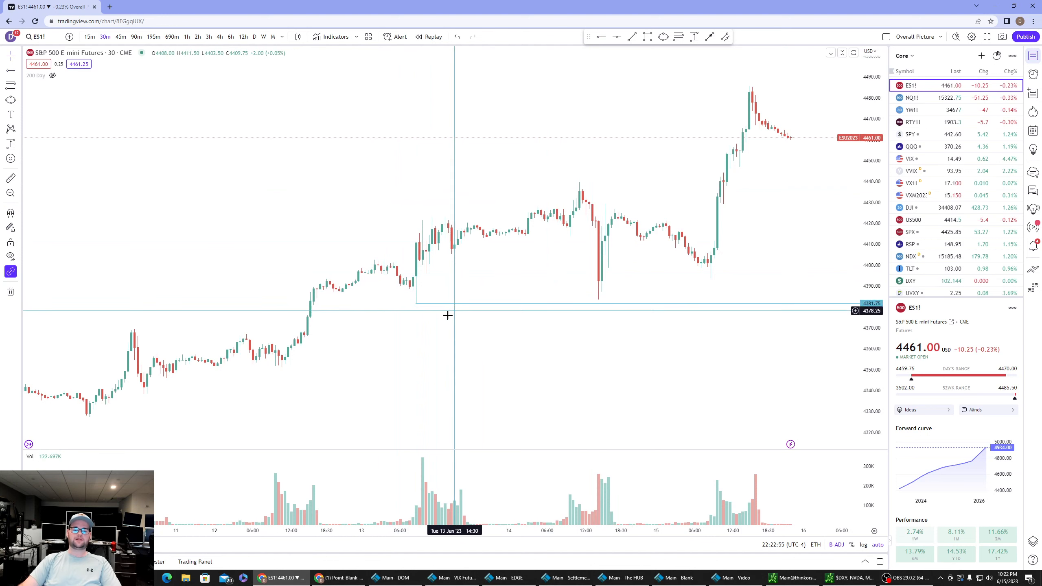
mouse_move(416, 327)
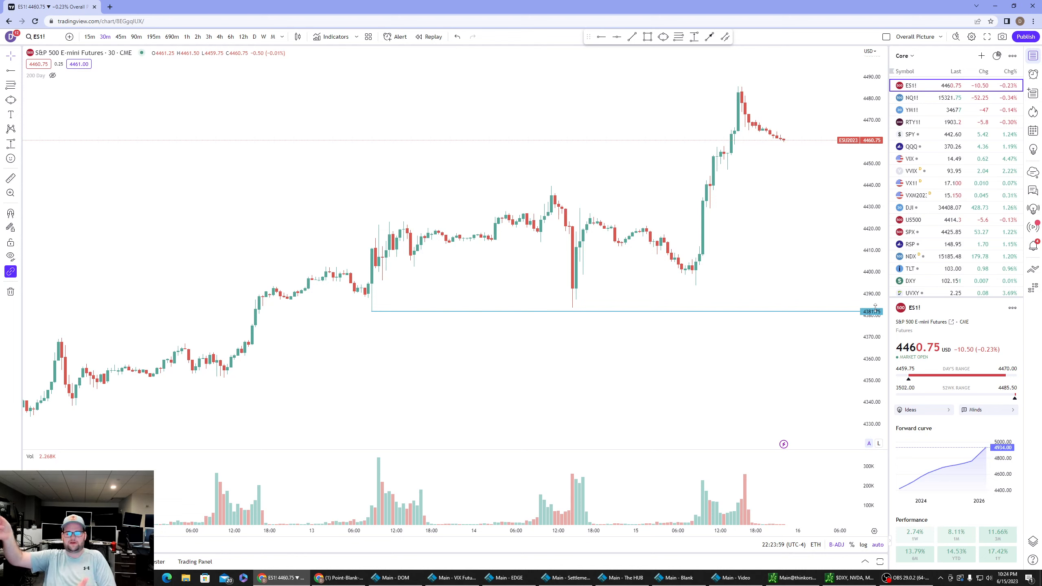
mouse_move(758, 313)
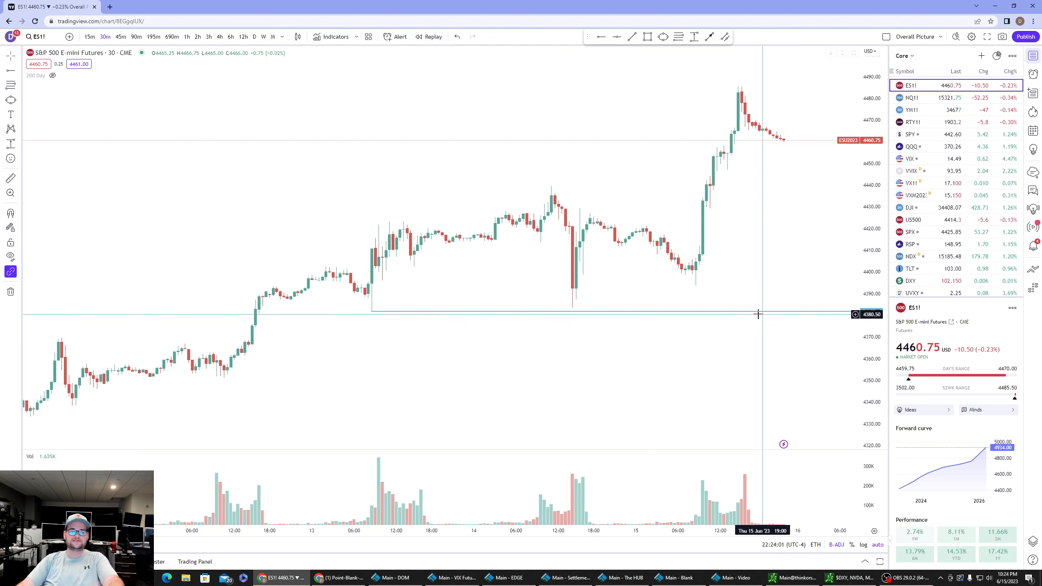
mouse_move(552, 196)
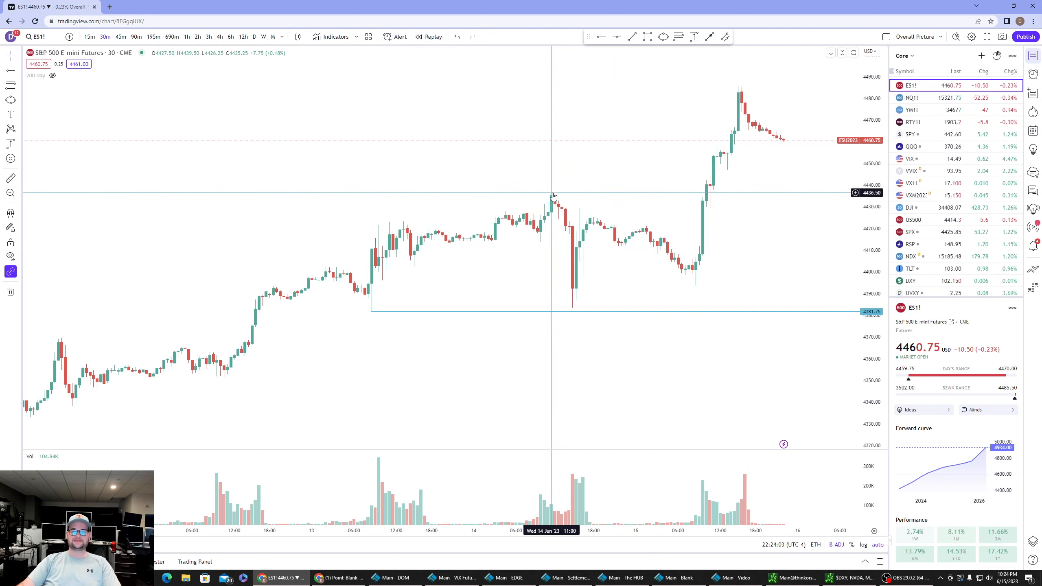
mouse_move(572, 305)
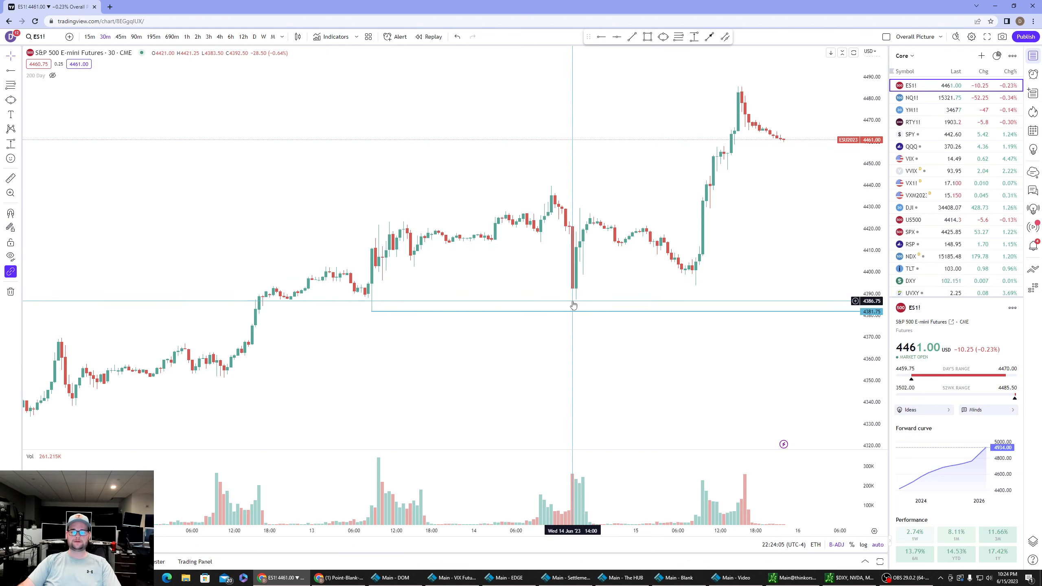
mouse_move(573, 273)
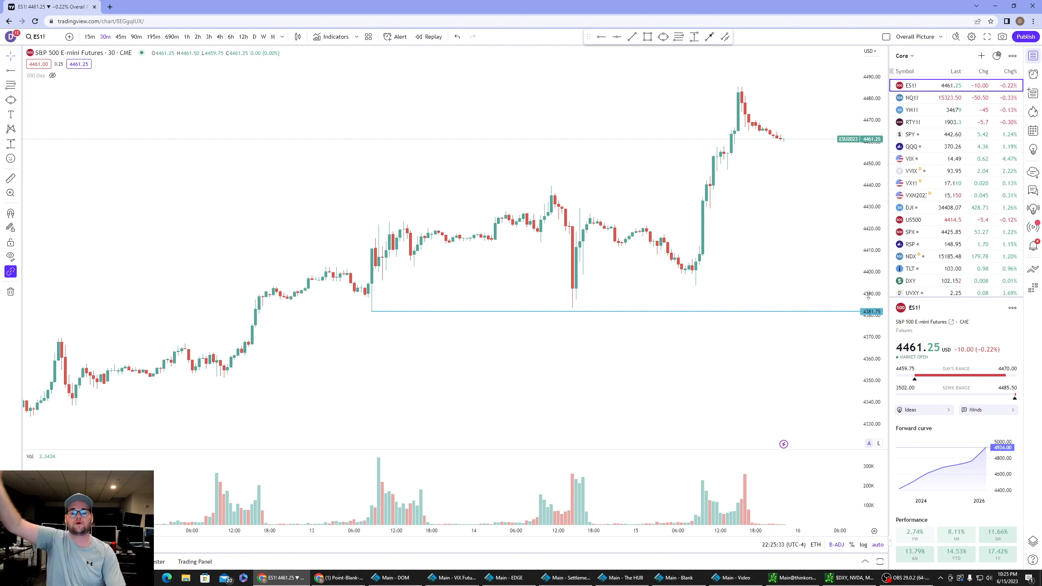
mouse_move(722, 208)
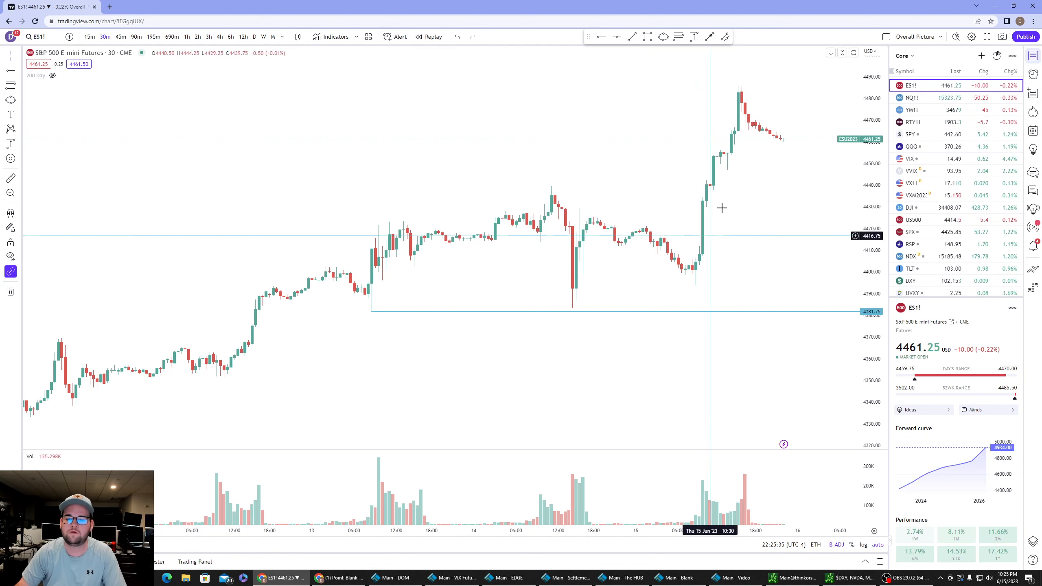
mouse_move(550, 196)
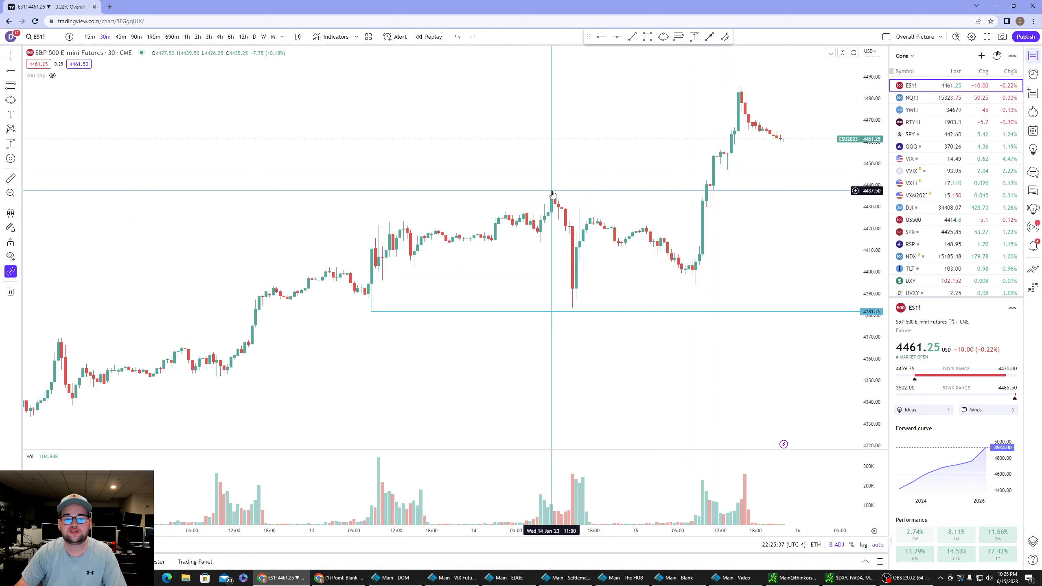
mouse_move(576, 255)
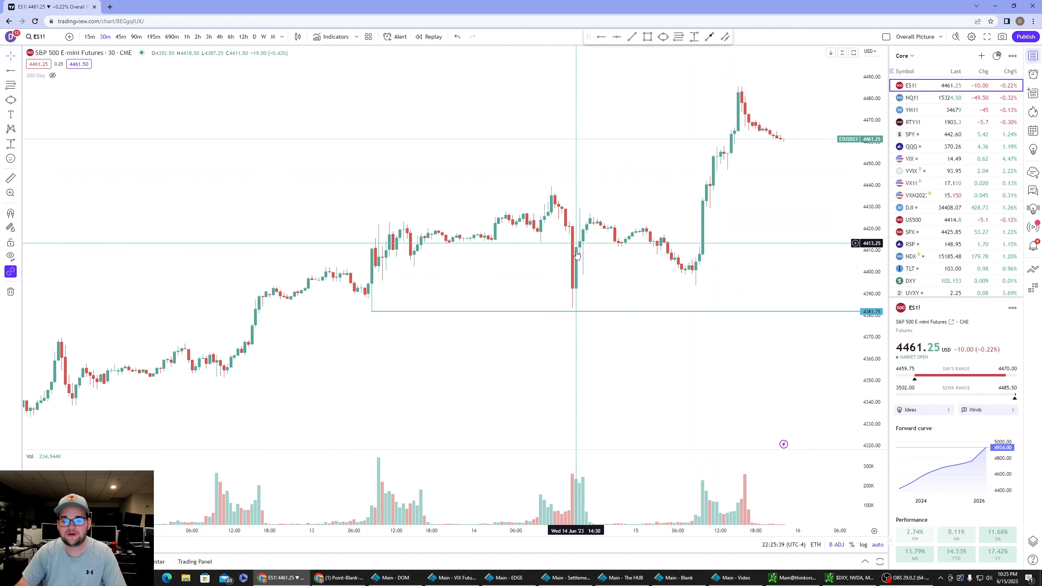
mouse_move(561, 264)
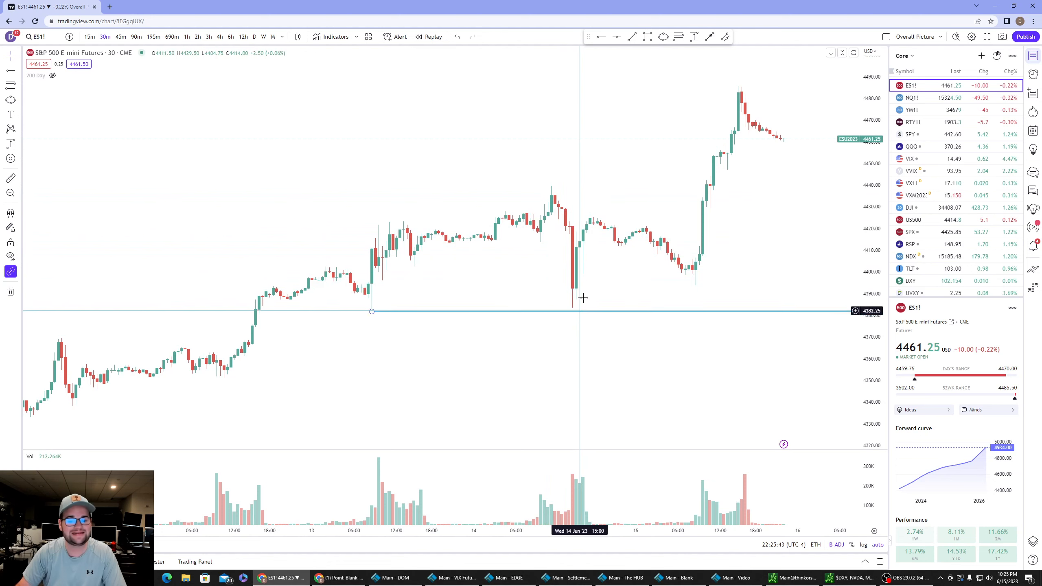
mouse_move(584, 372)
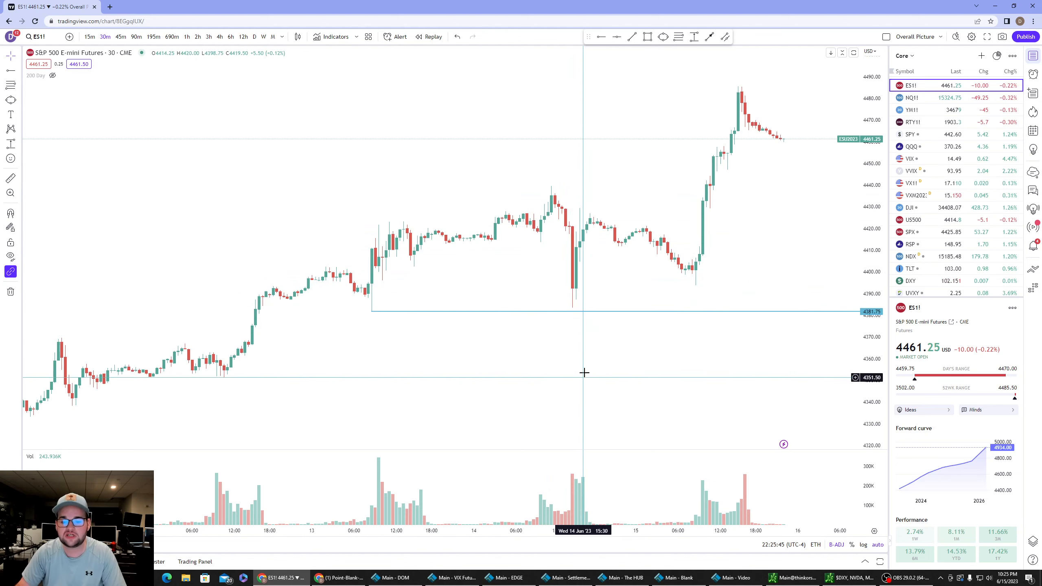
mouse_move(591, 221)
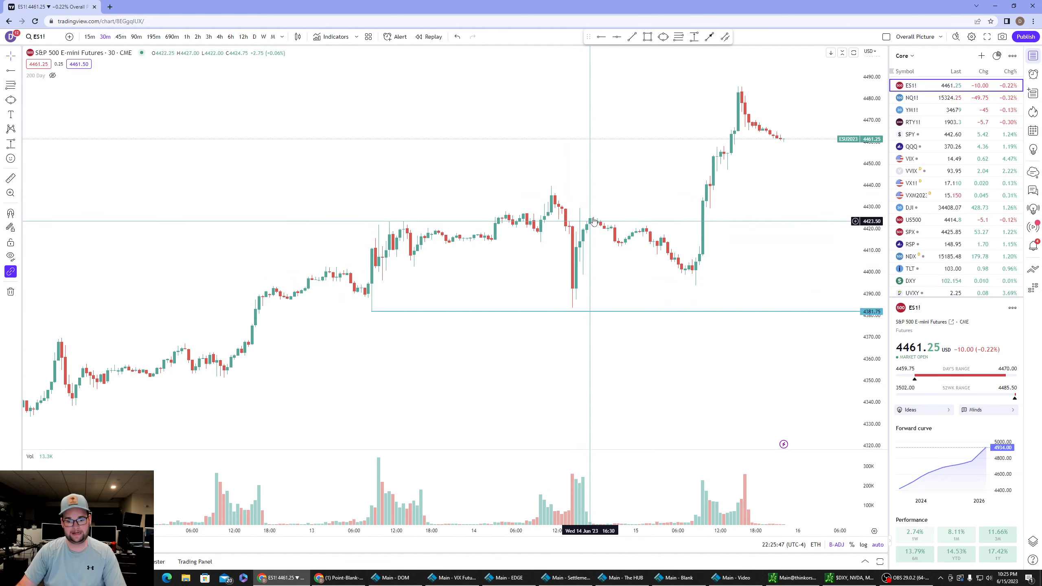
mouse_move(688, 269)
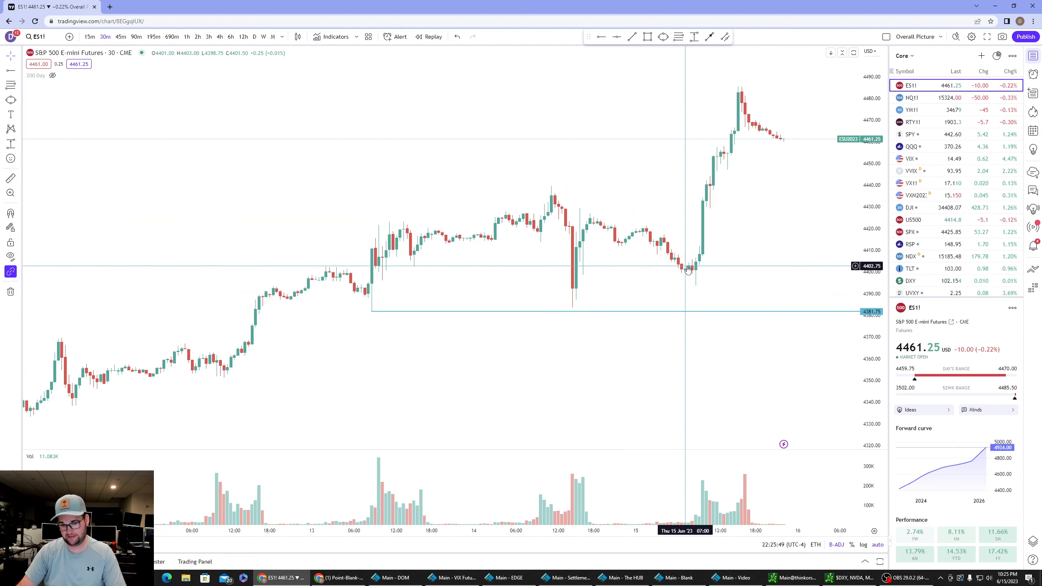
mouse_move(648, 239)
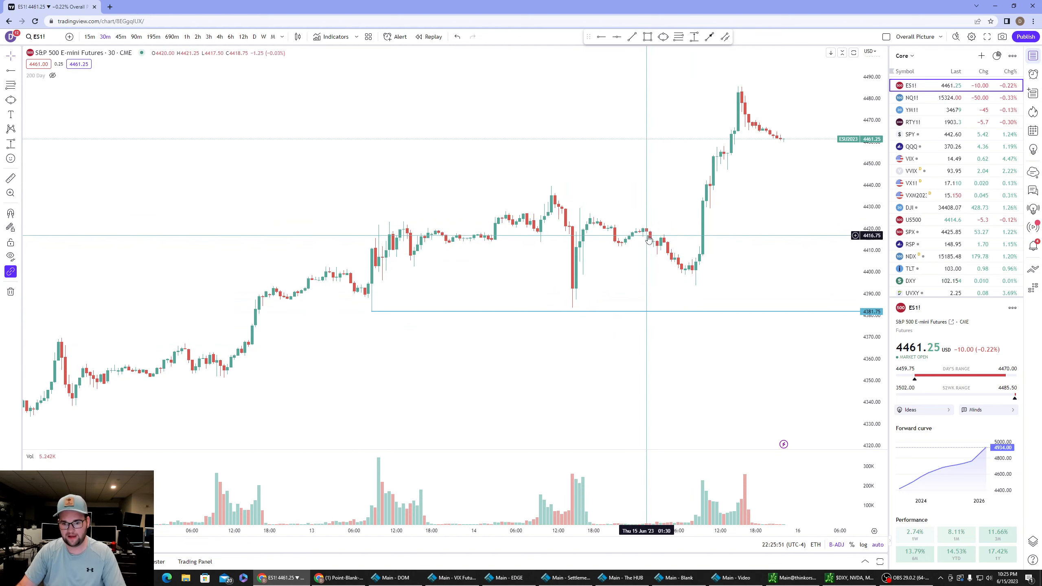
mouse_move(634, 227)
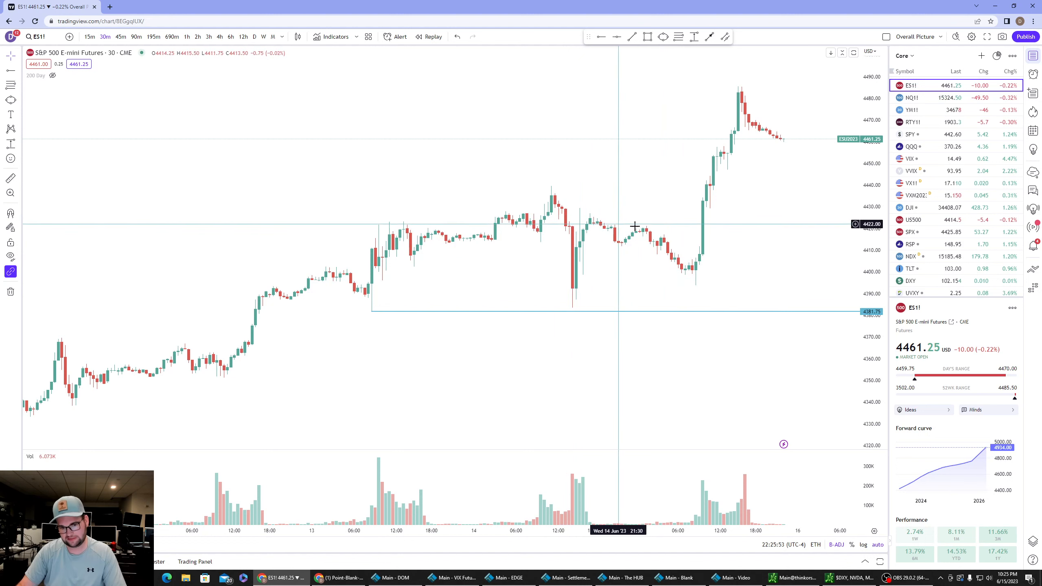
mouse_move(725, 337)
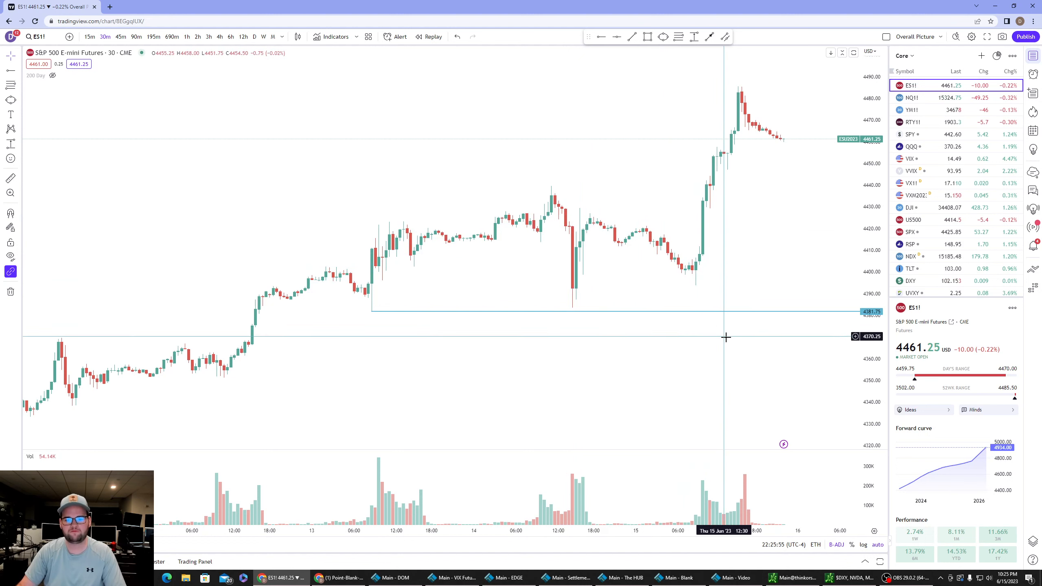
mouse_move(691, 274)
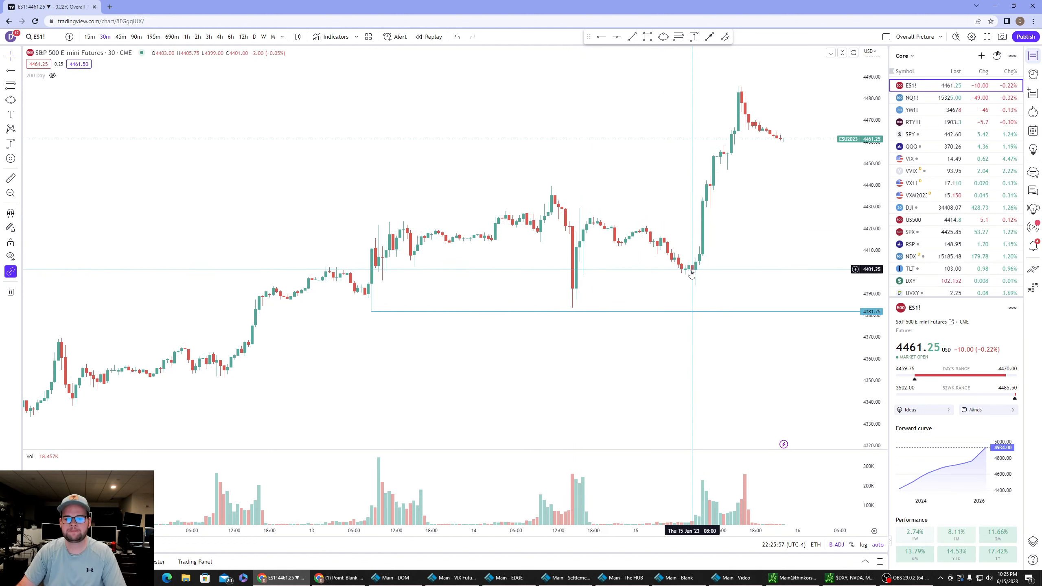
mouse_move(696, 287)
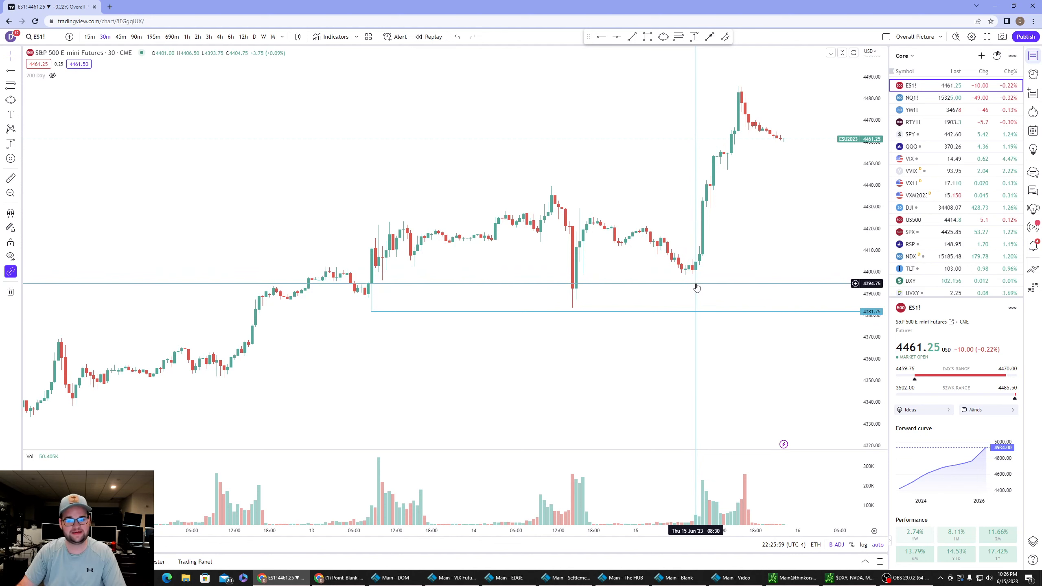
mouse_move(687, 274)
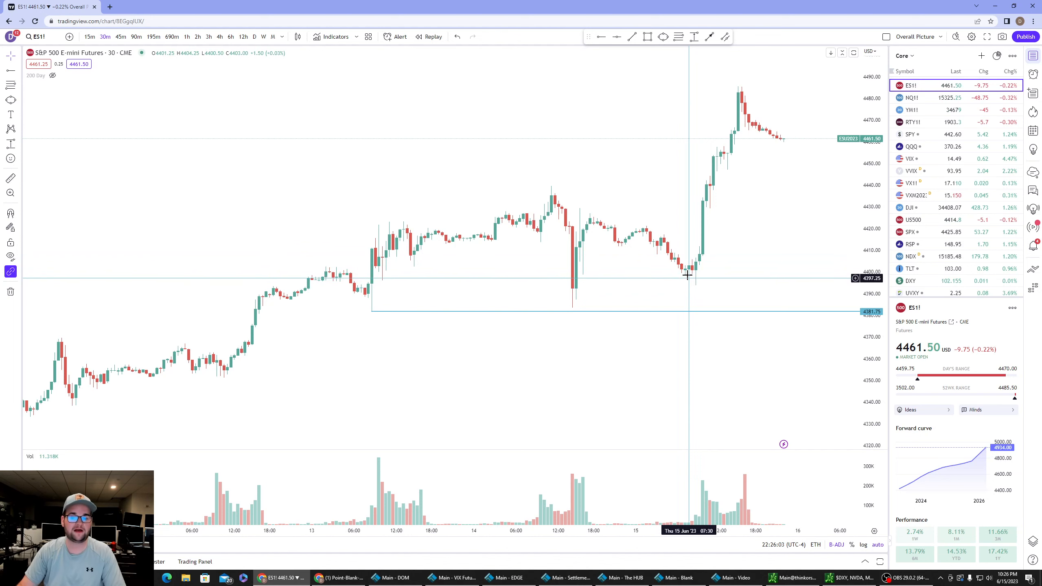
mouse_move(694, 279)
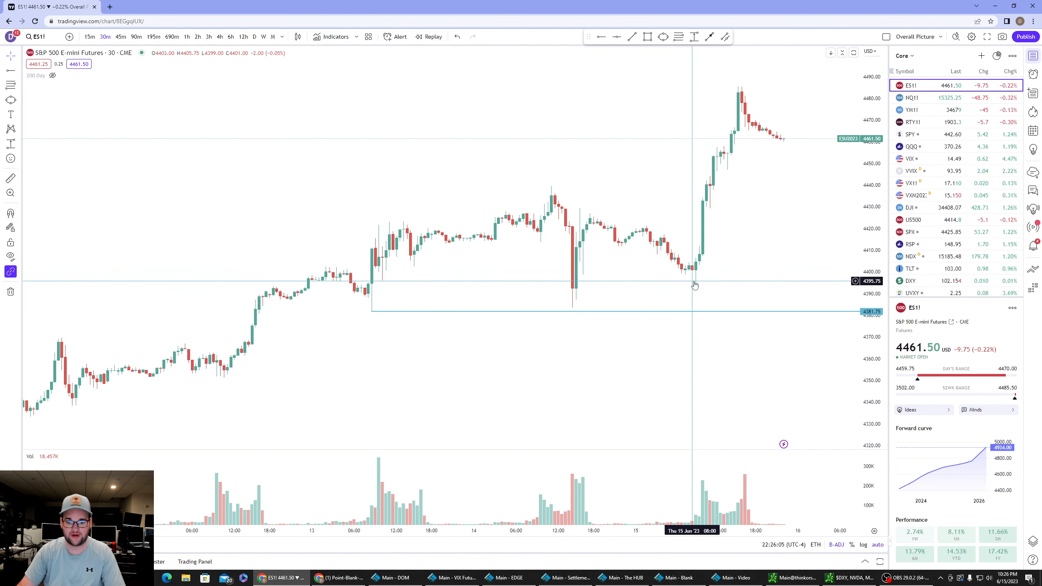
mouse_move(704, 237)
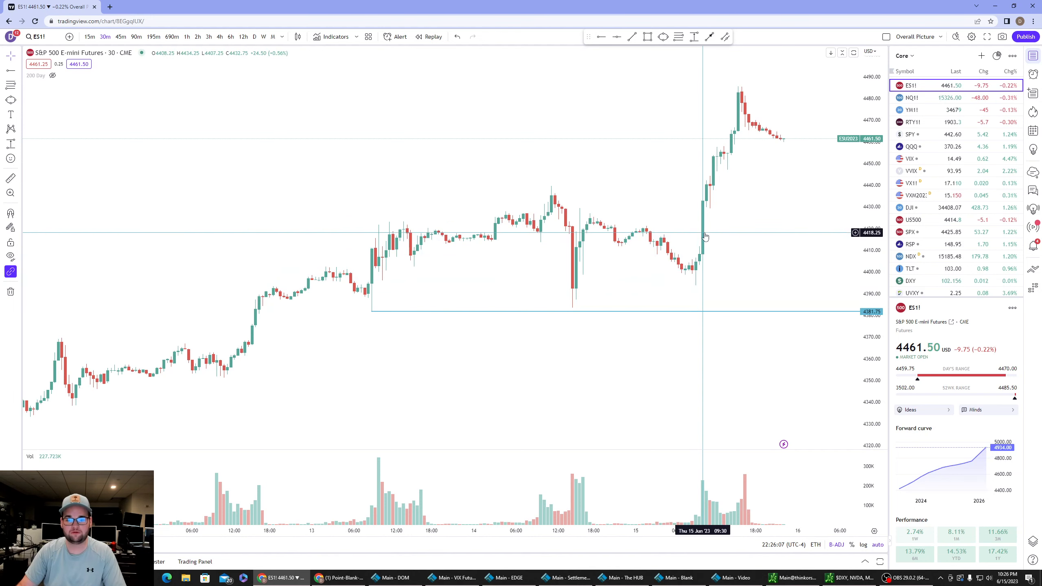
mouse_move(702, 220)
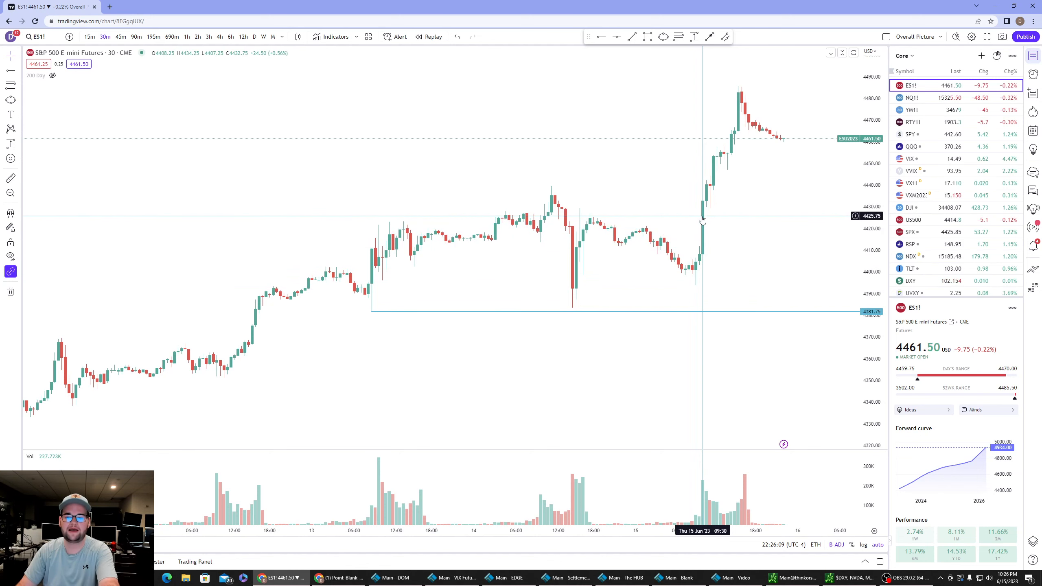
mouse_move(573, 289)
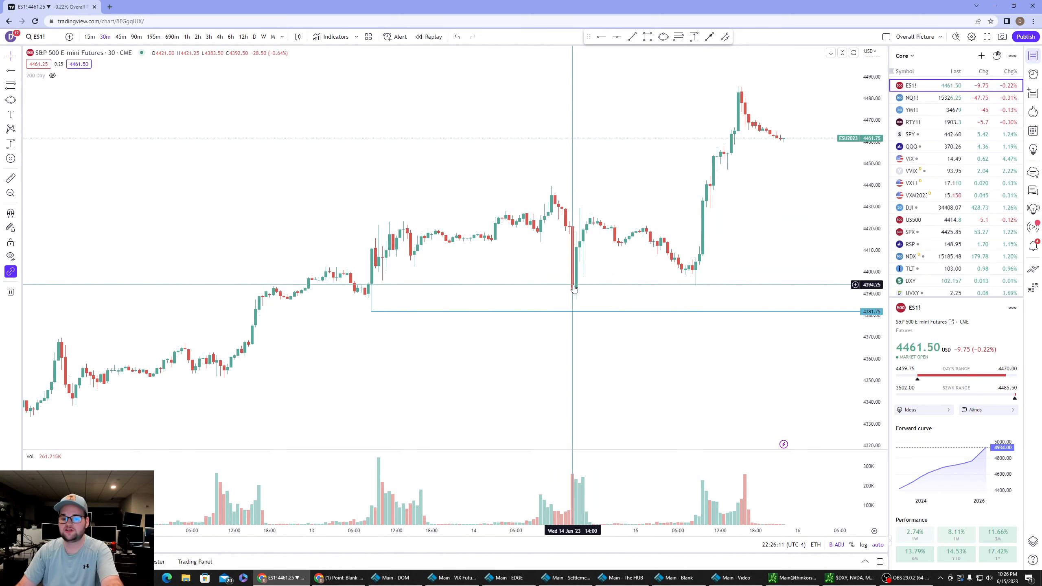
mouse_move(552, 222)
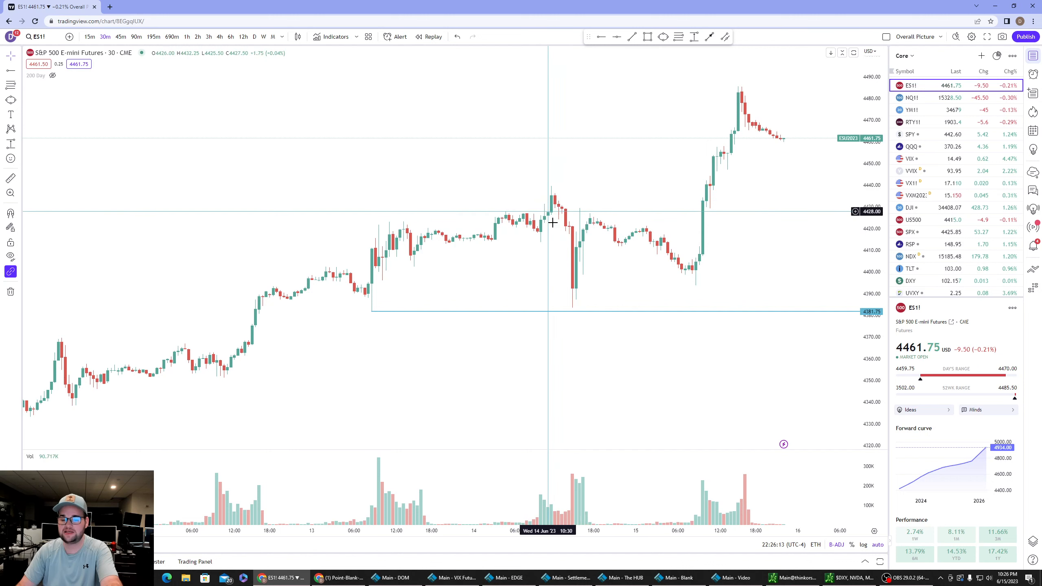
mouse_move(555, 224)
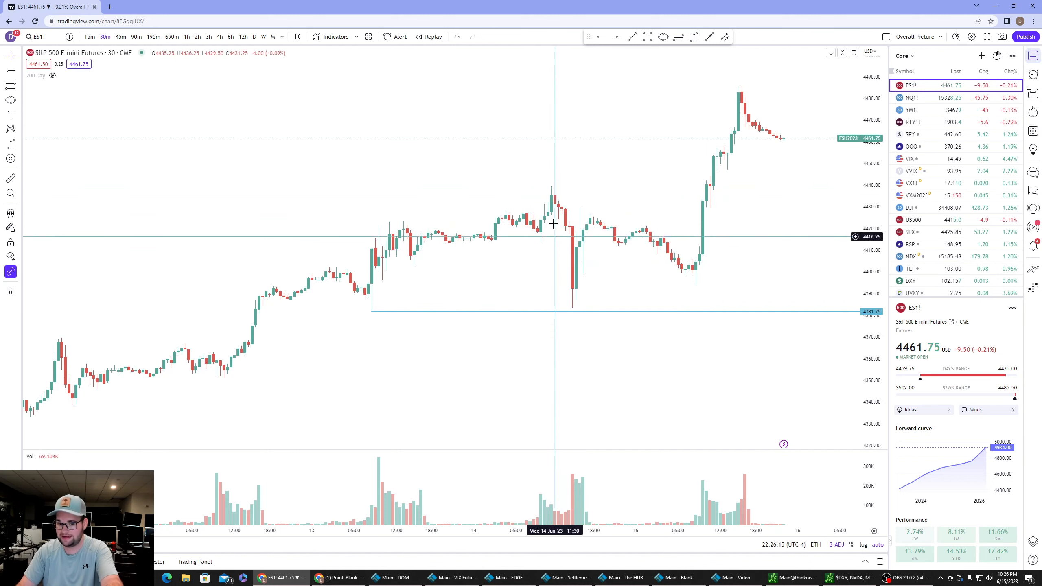
mouse_move(703, 221)
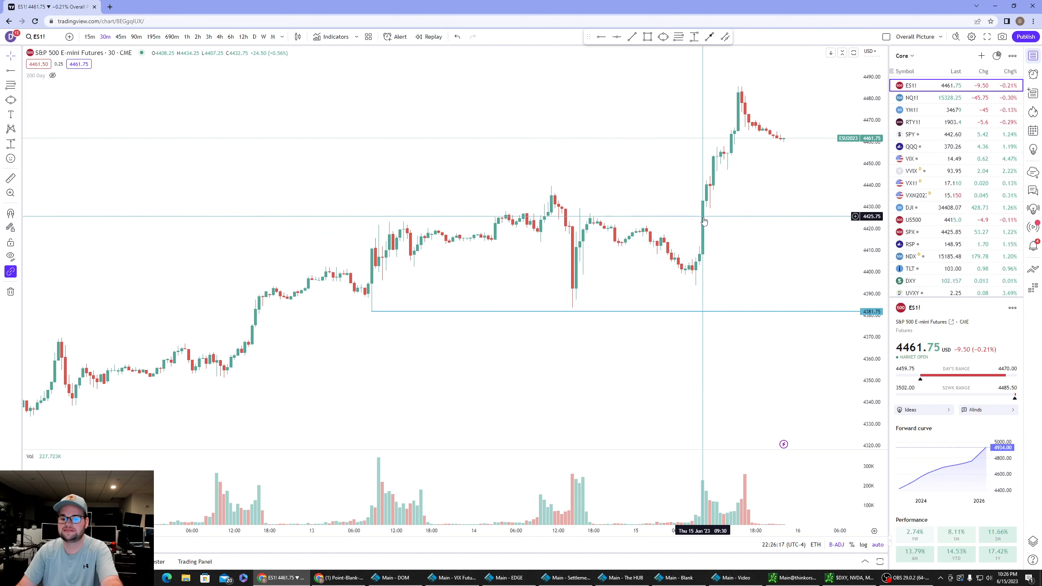
mouse_move(695, 228)
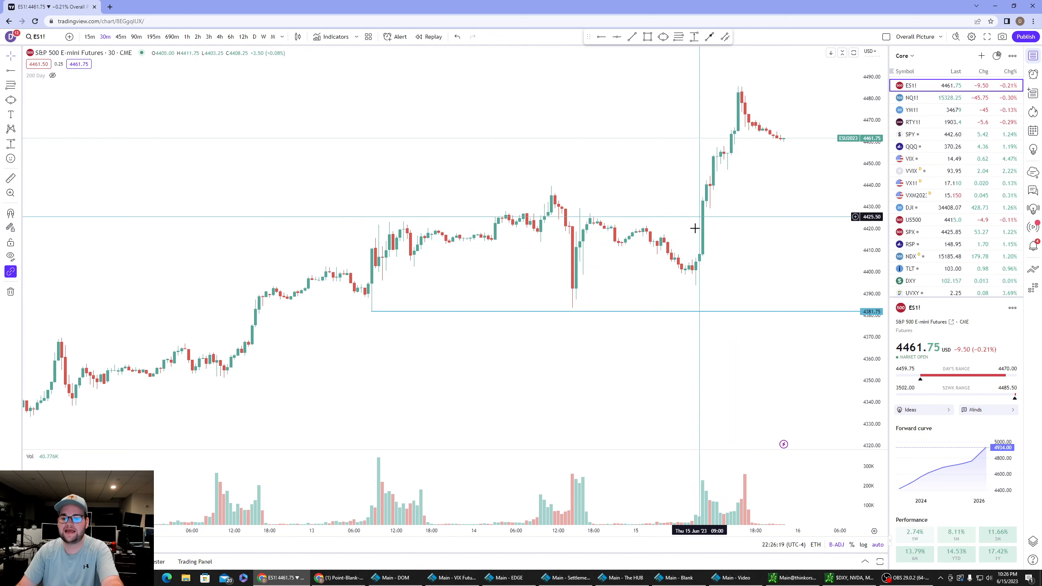
mouse_move(818, 239)
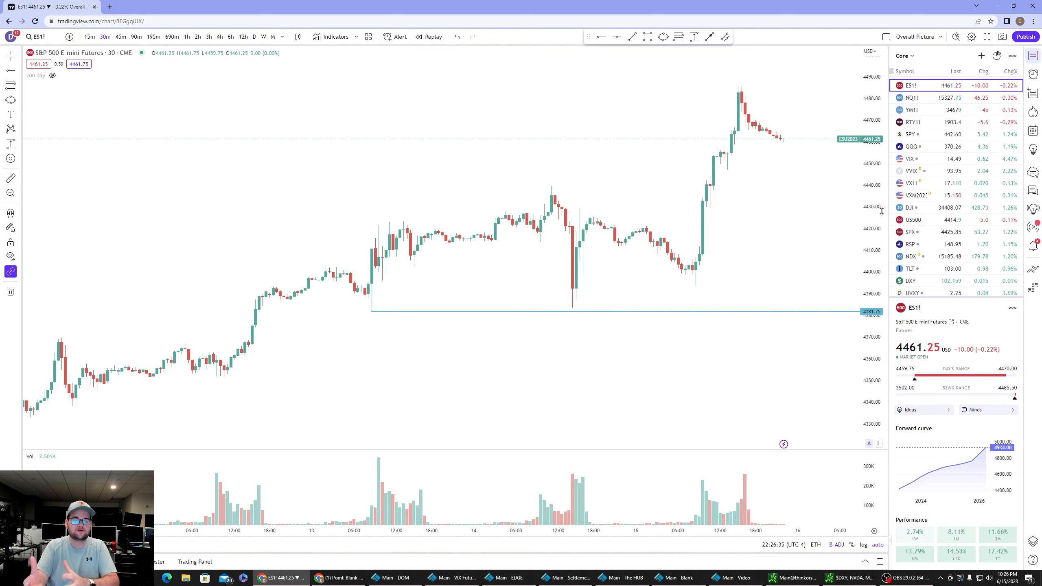
mouse_move(518, 246)
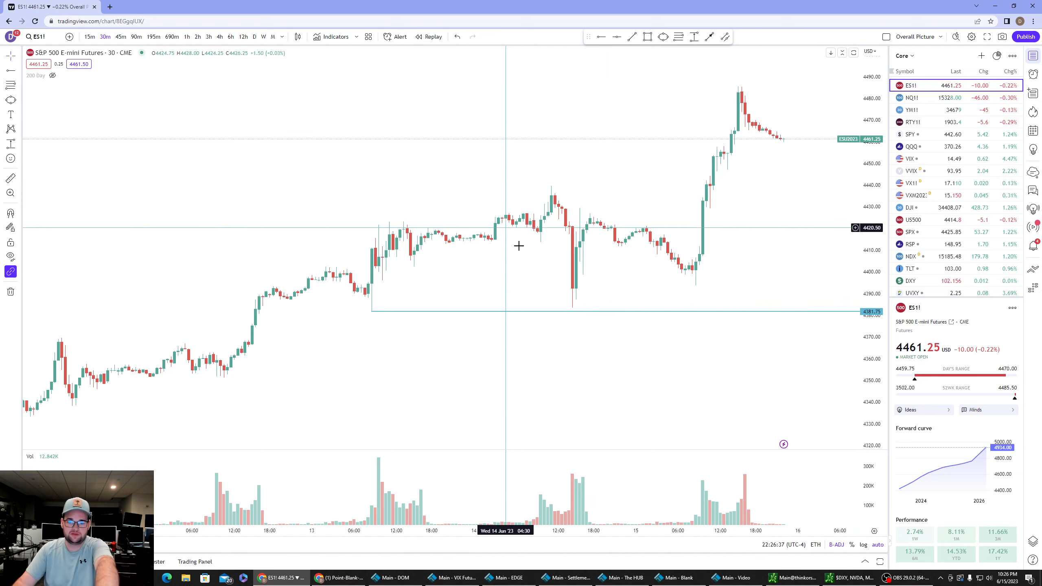
mouse_move(565, 243)
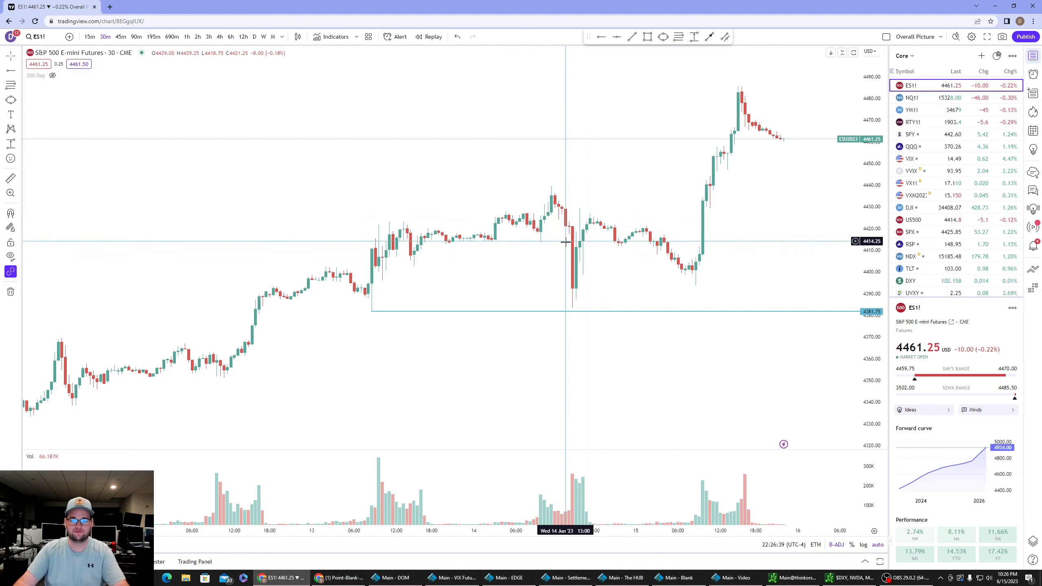
mouse_move(590, 261)
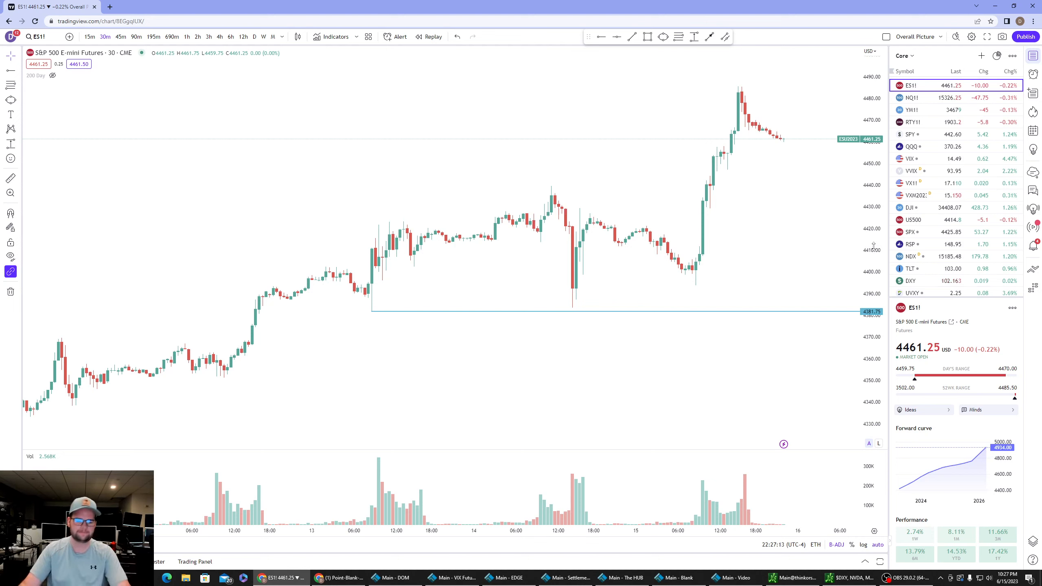
mouse_move(369, 552)
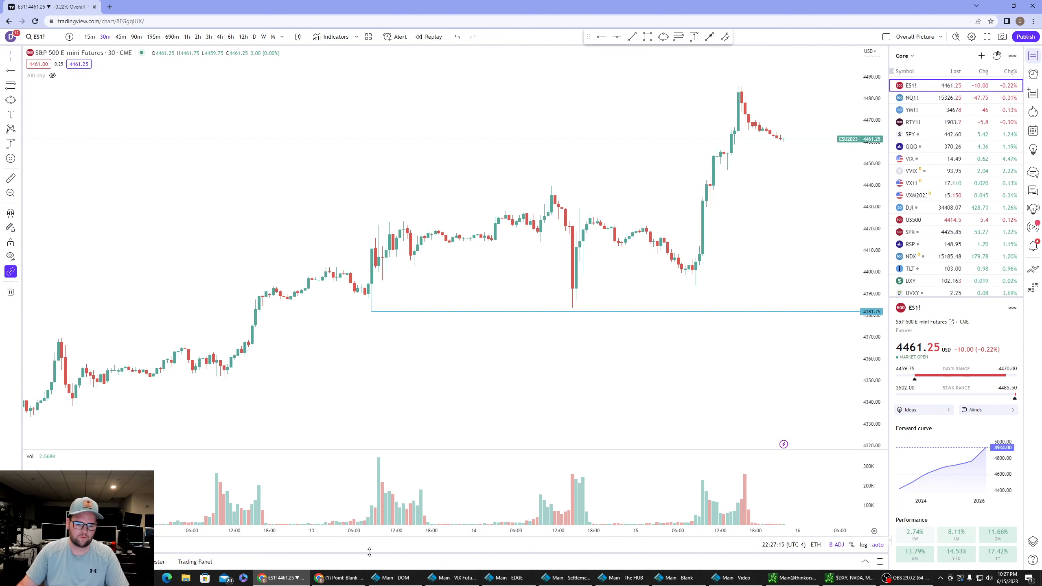
left_click(339, 577)
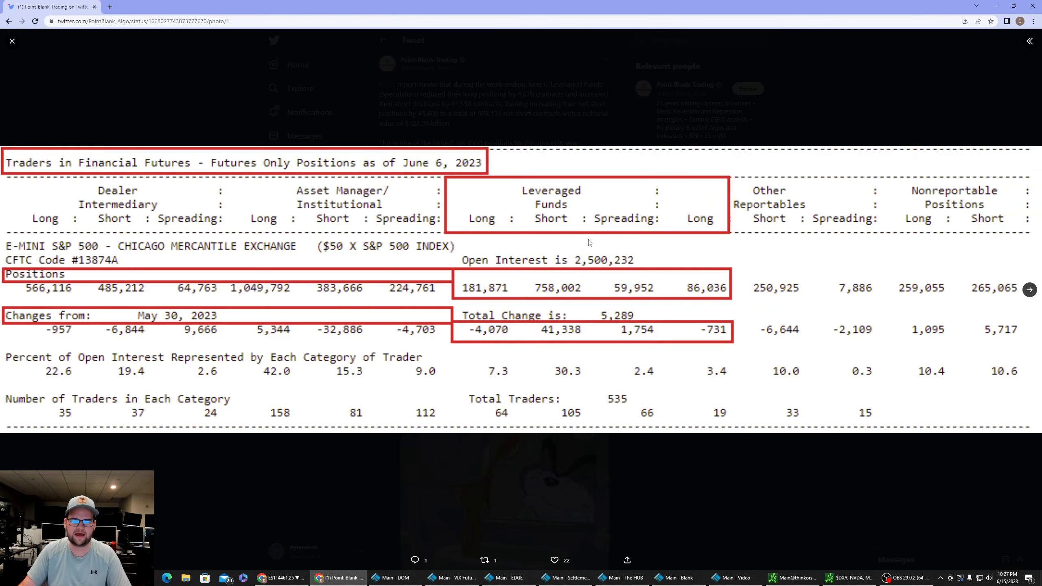
mouse_move(367, 174)
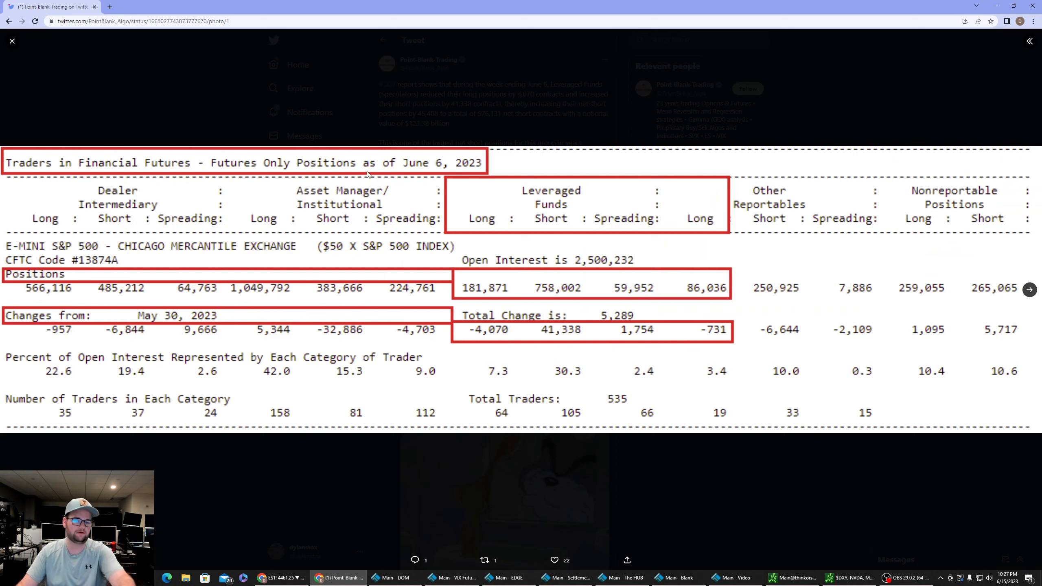
mouse_move(469, 124)
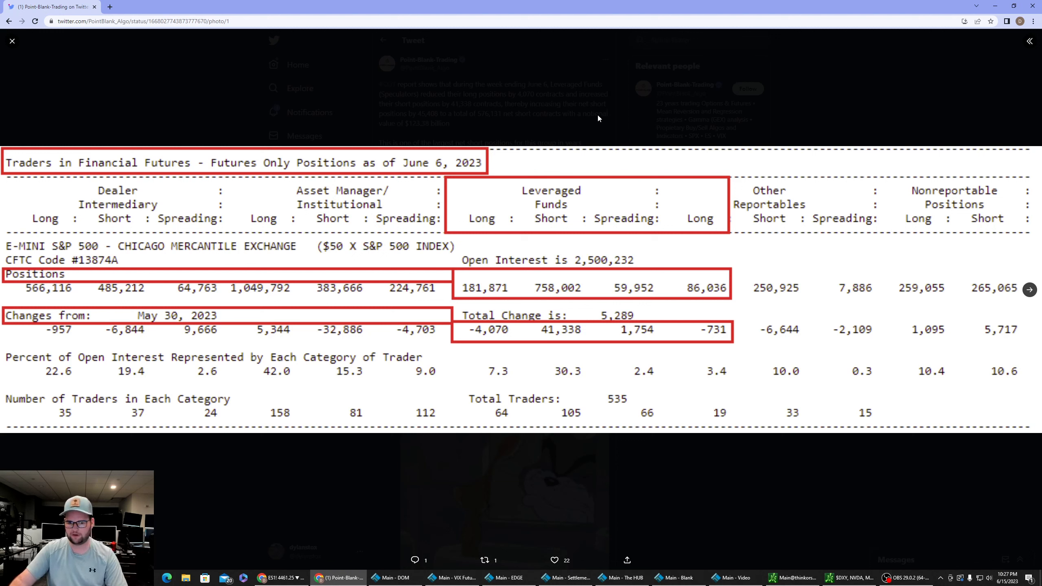
mouse_move(590, 135)
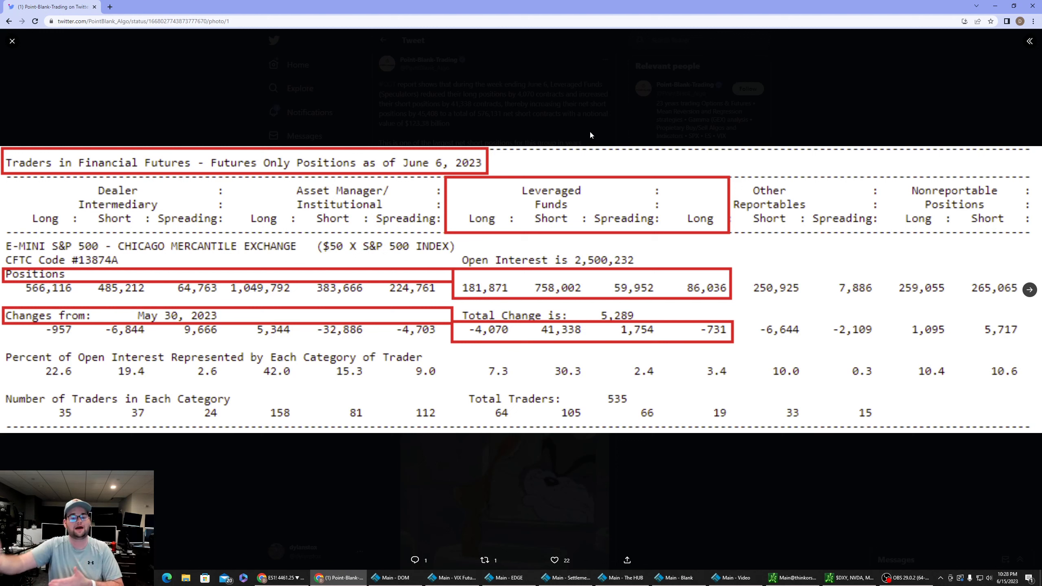
mouse_move(482, 215)
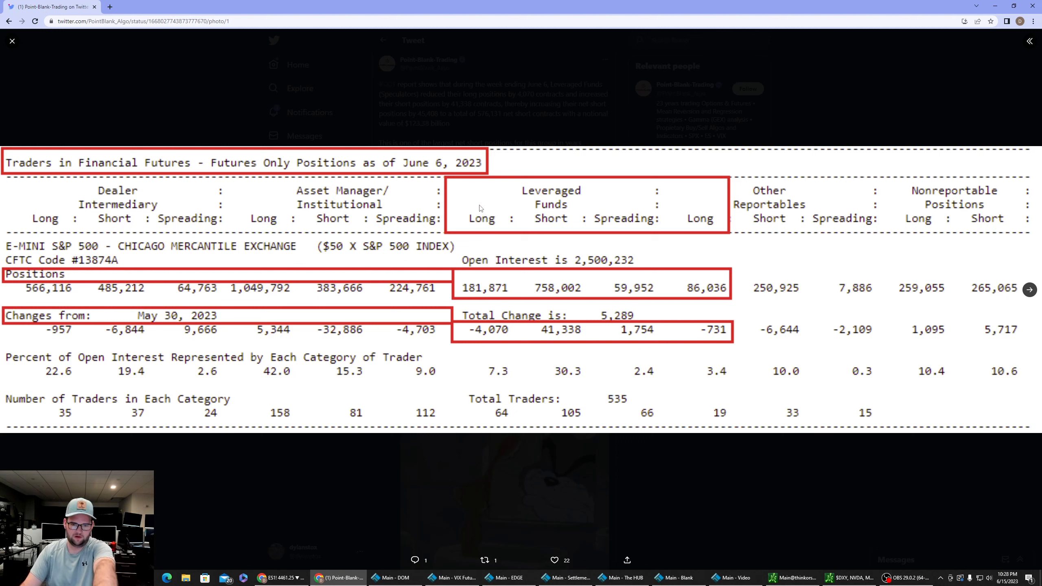
mouse_move(551, 240)
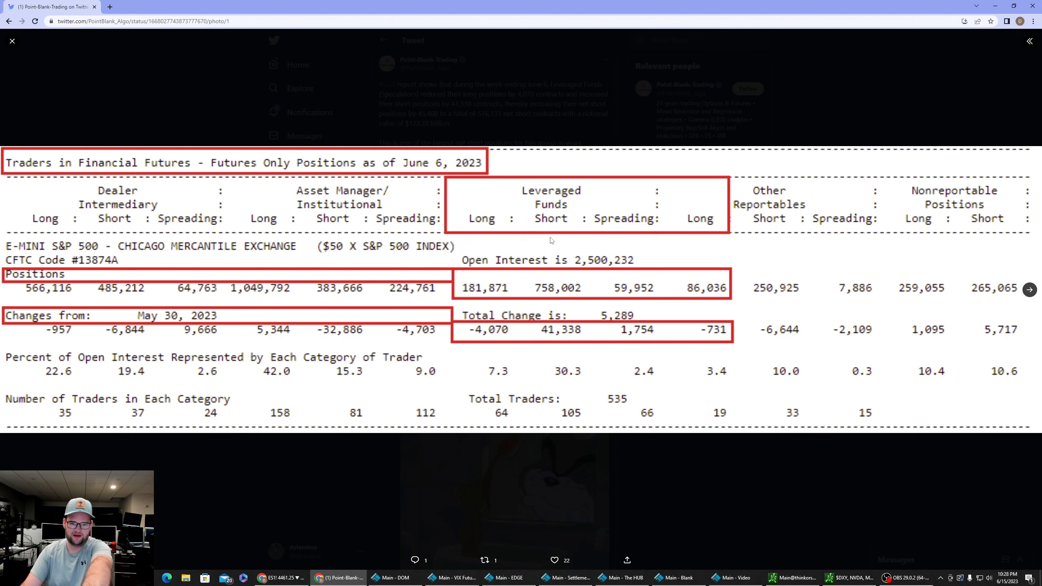
mouse_move(550, 302)
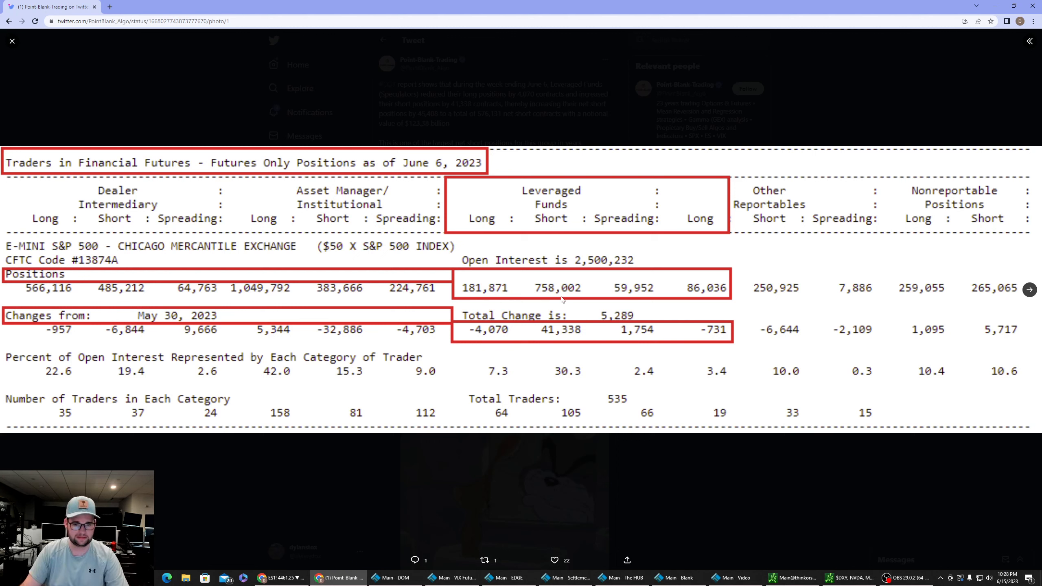
mouse_move(396, 262)
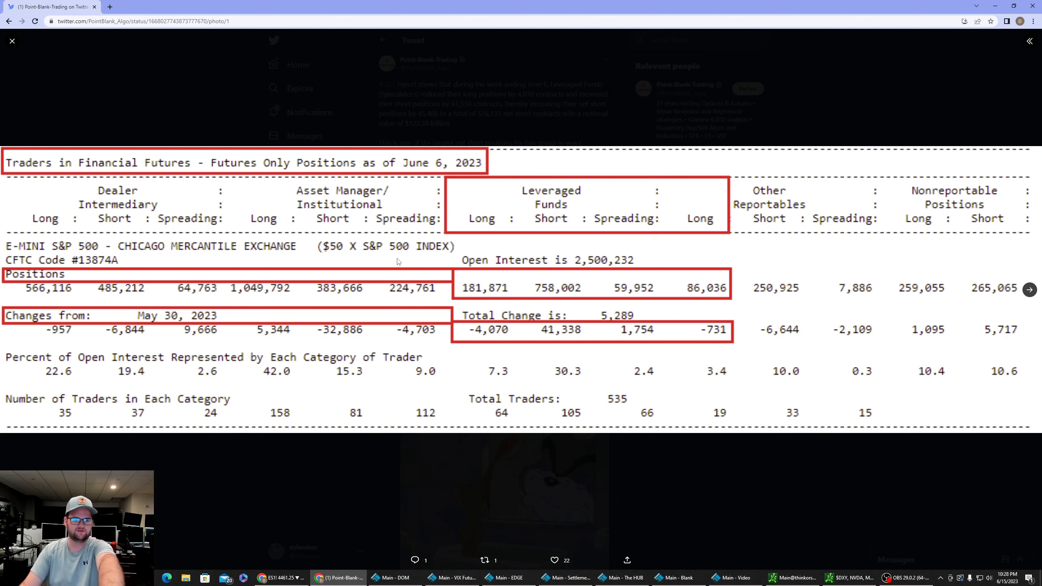
mouse_move(490, 284)
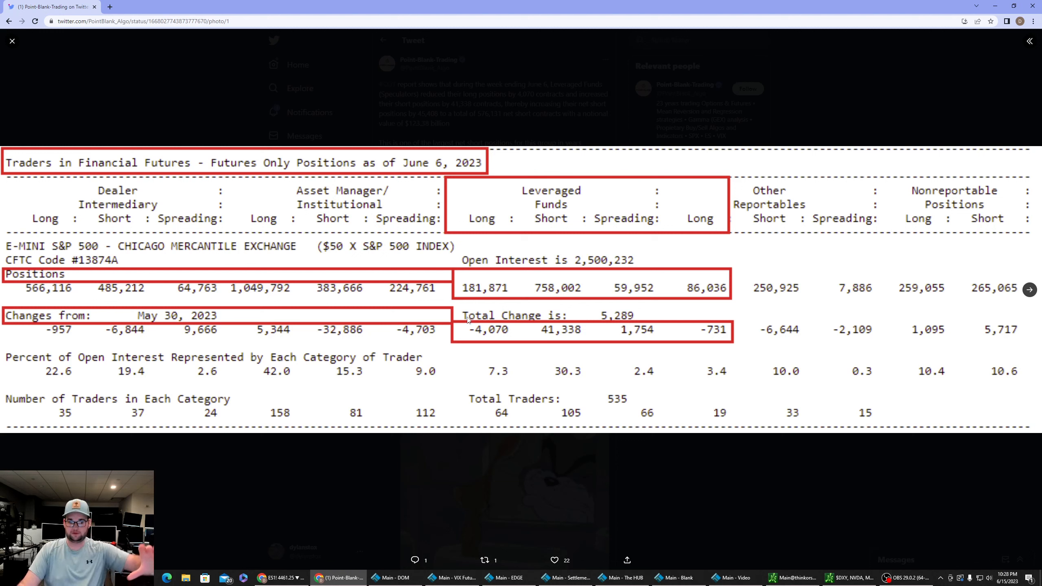
mouse_move(240, 317)
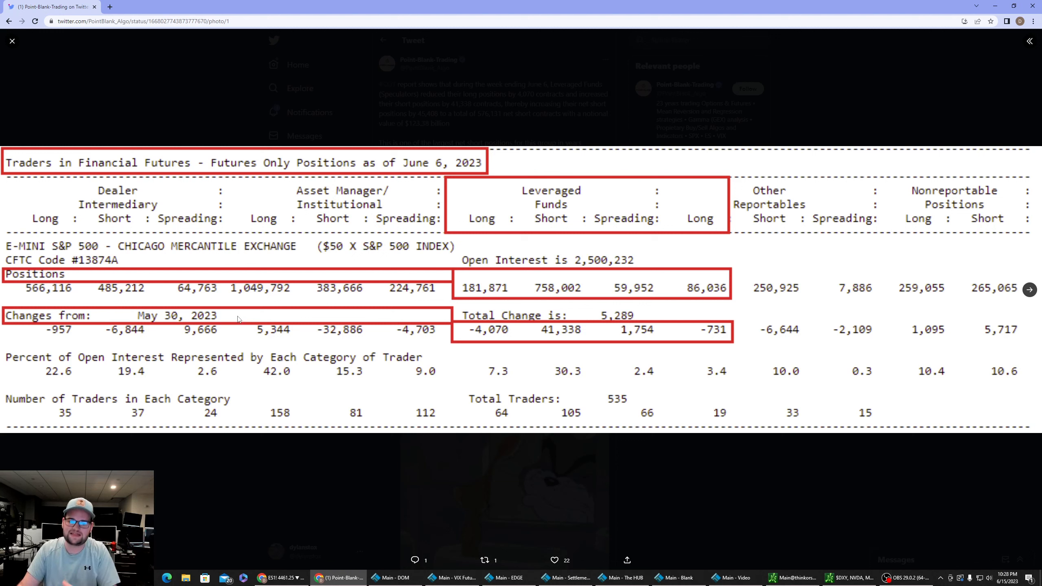
mouse_move(476, 305)
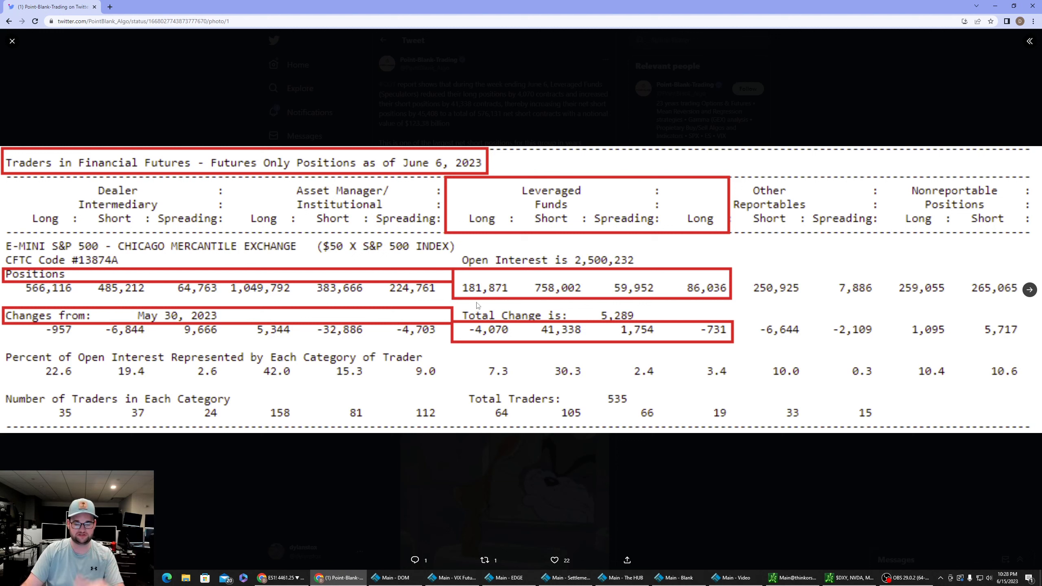
mouse_move(483, 328)
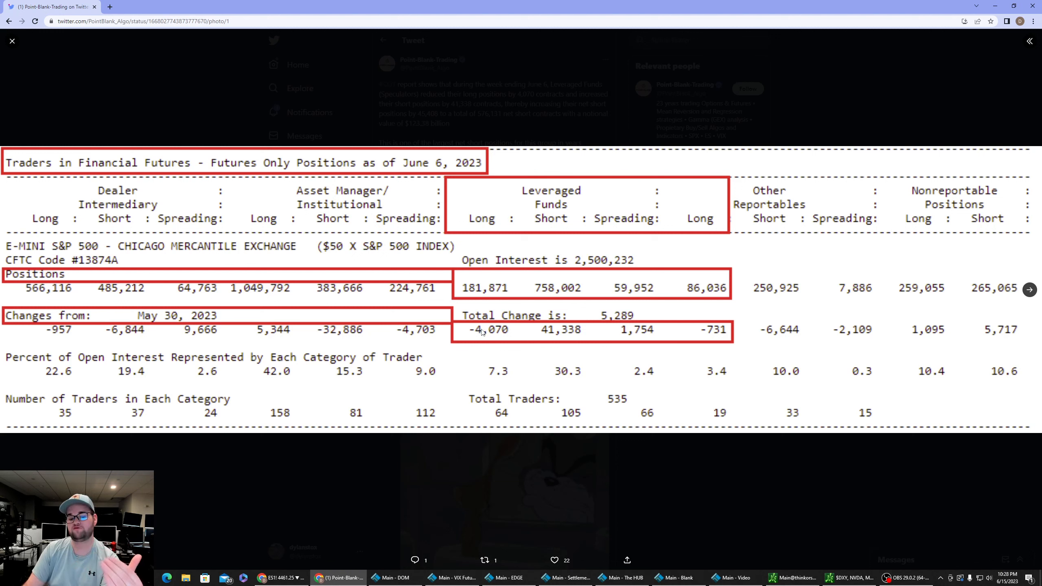
mouse_move(494, 337)
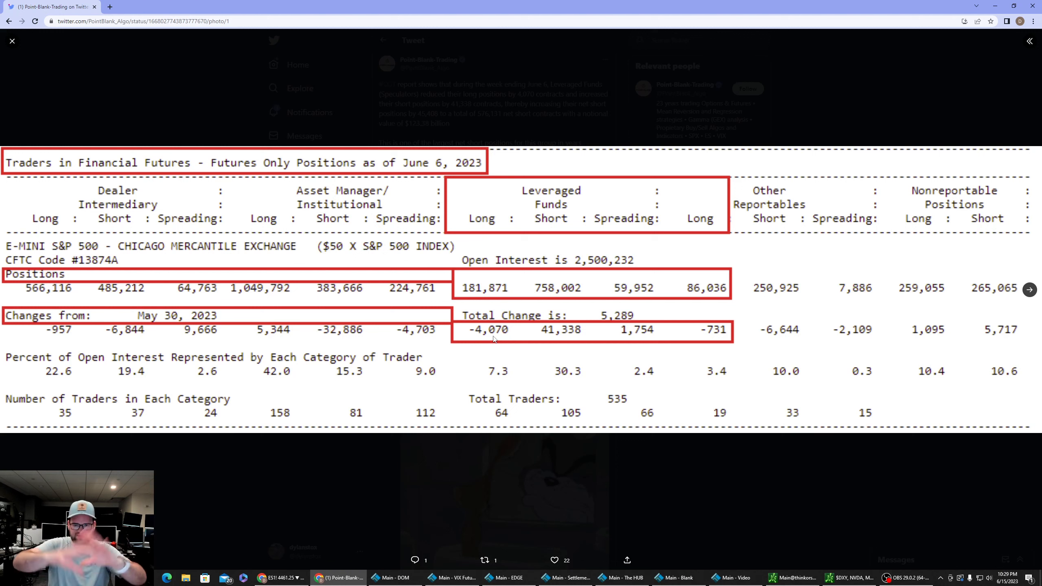
mouse_move(487, 286)
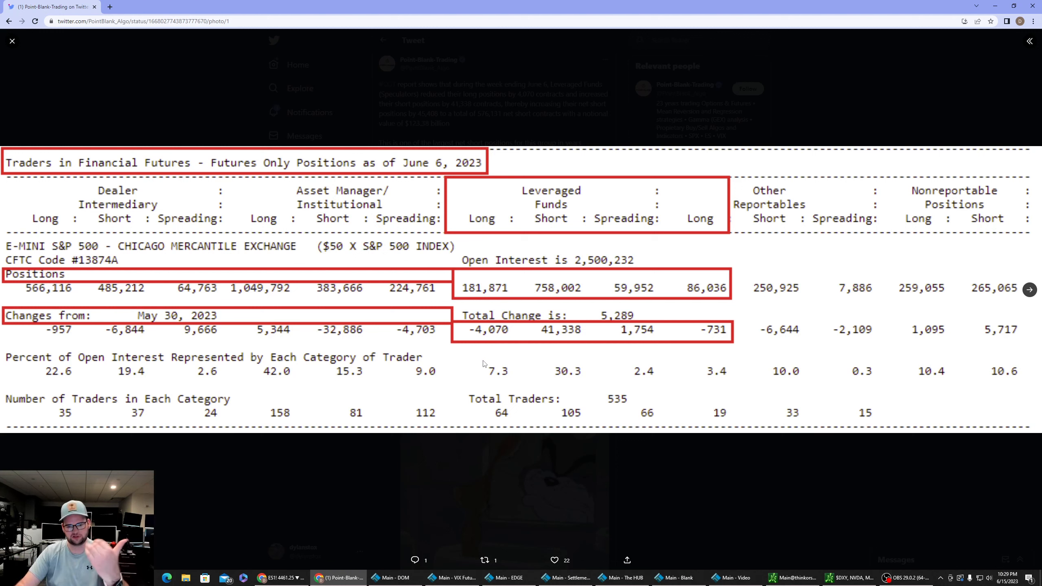
mouse_move(489, 349)
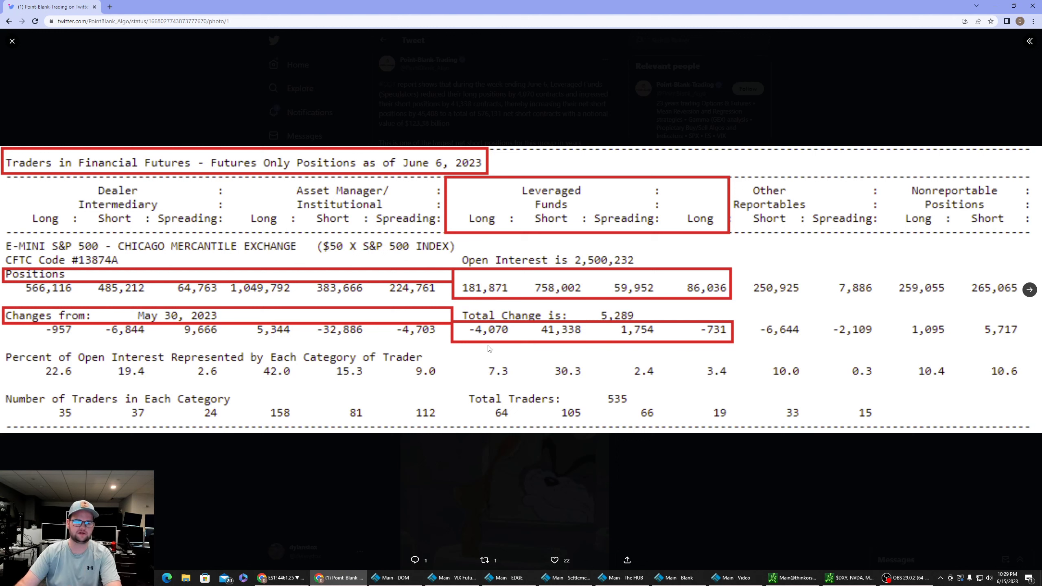
mouse_move(598, 249)
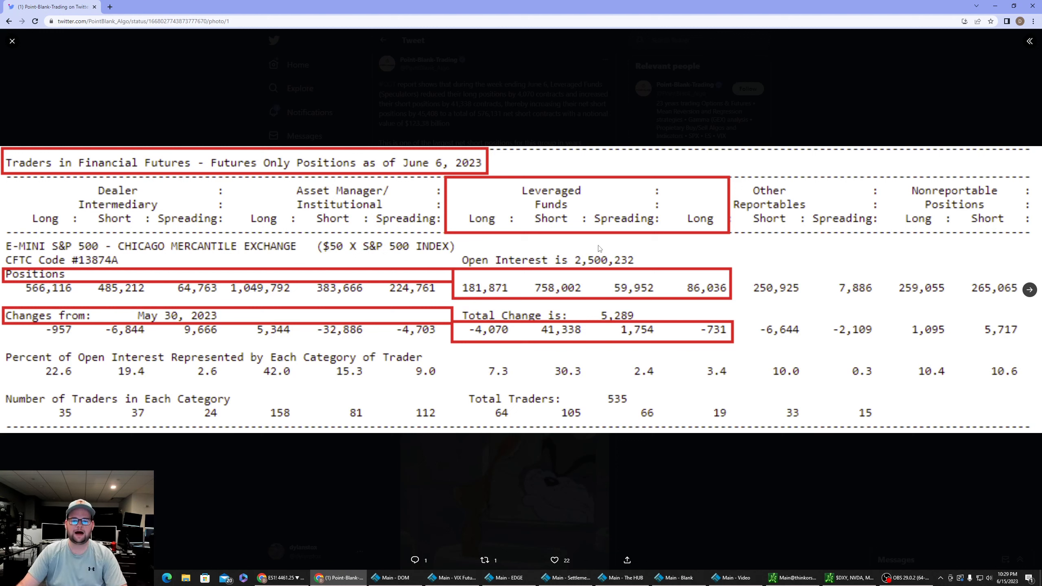
mouse_move(544, 290)
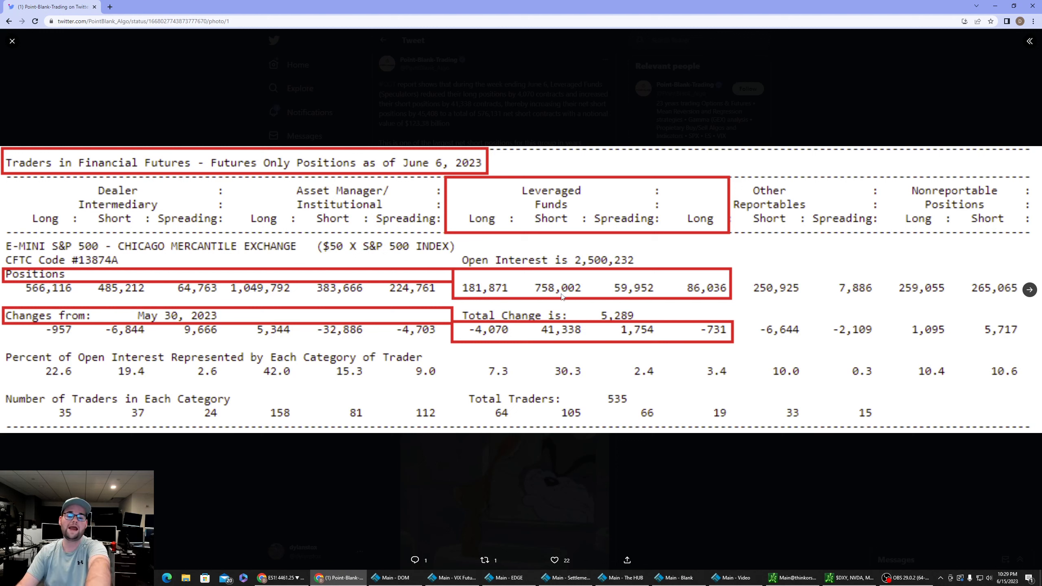
mouse_move(531, 293)
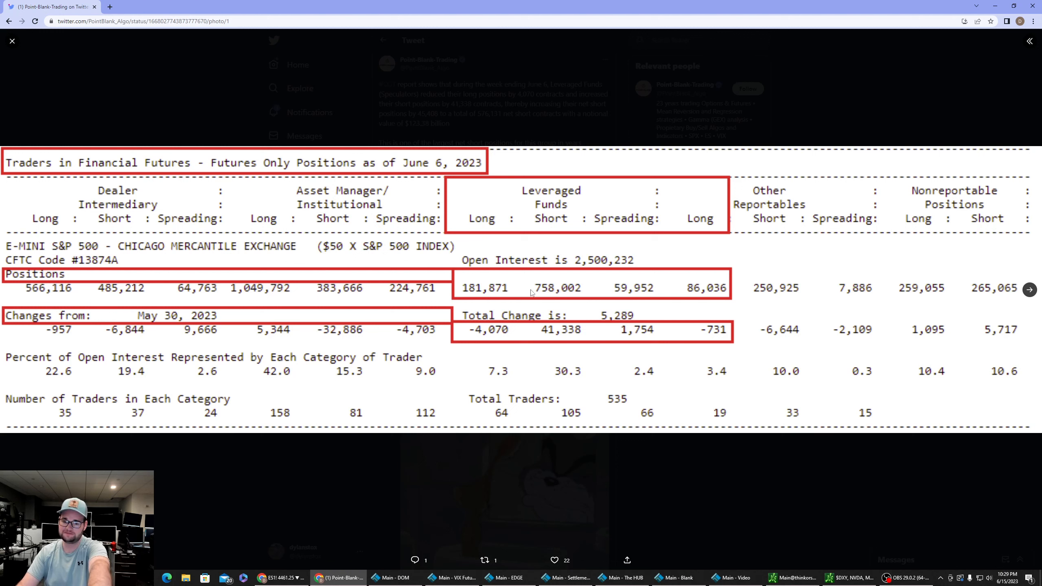
mouse_move(532, 292)
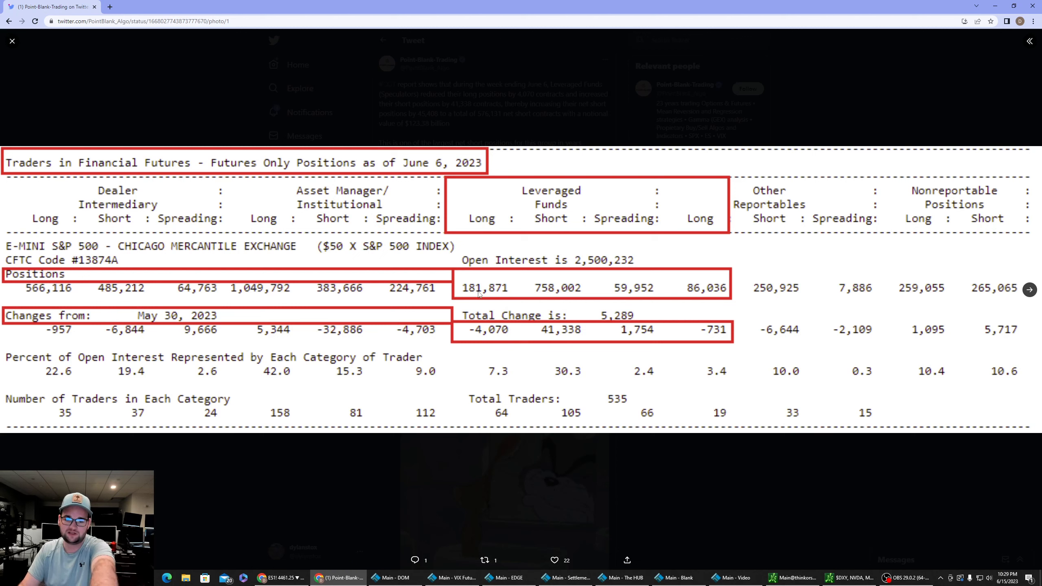
mouse_move(551, 293)
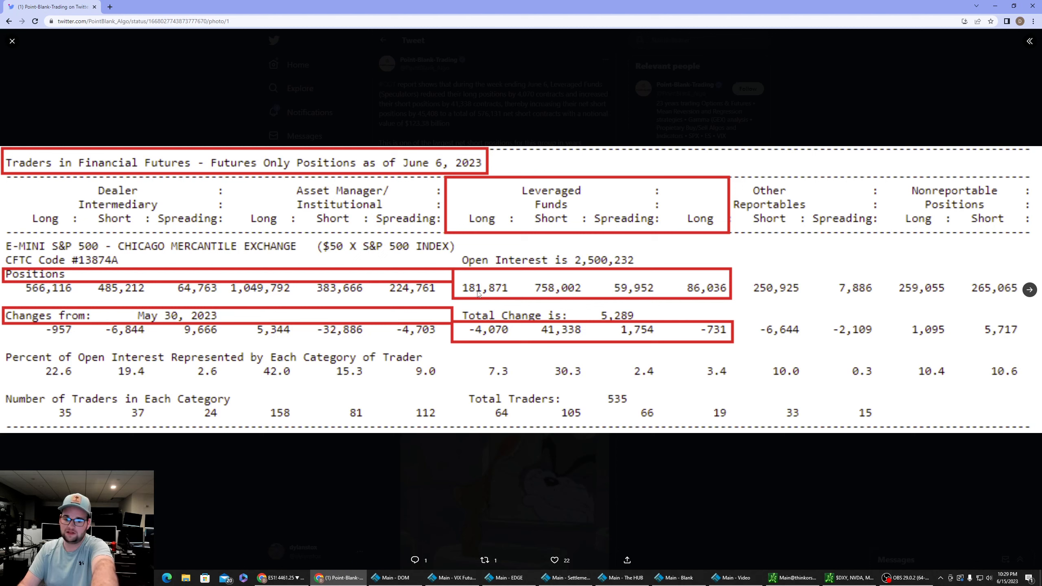
mouse_move(570, 341)
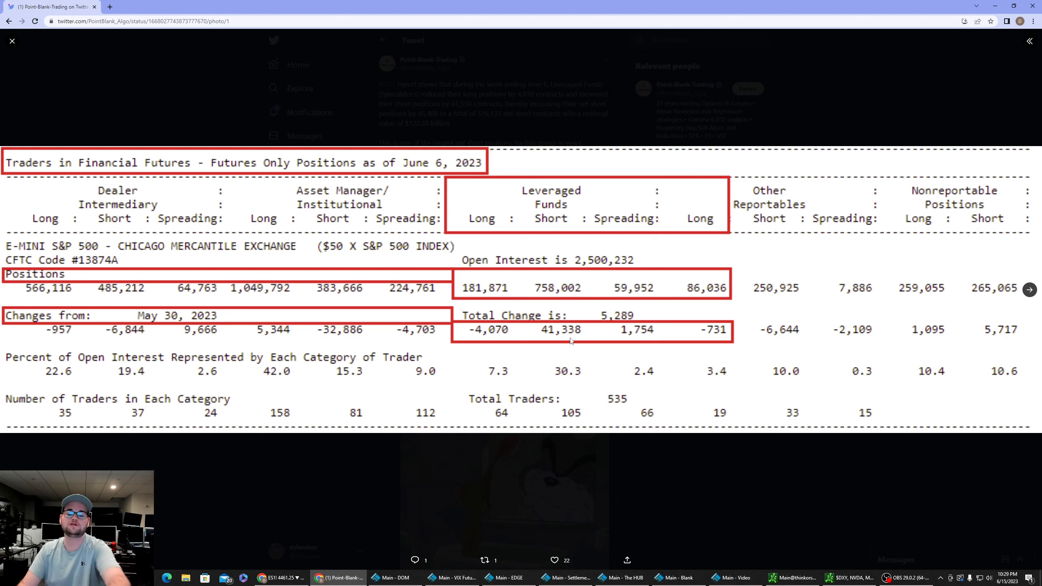
mouse_move(603, 380)
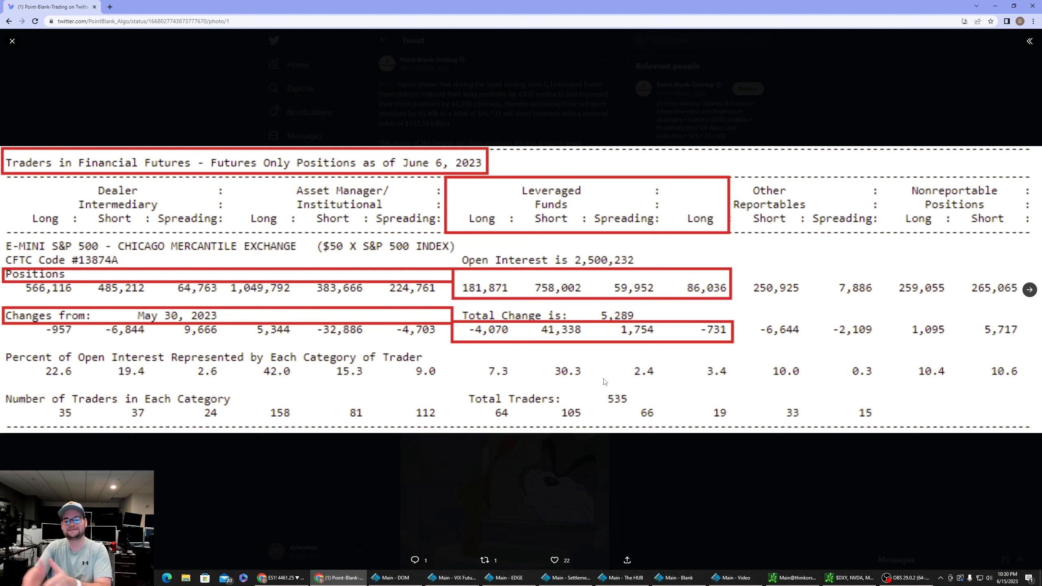
mouse_move(612, 393)
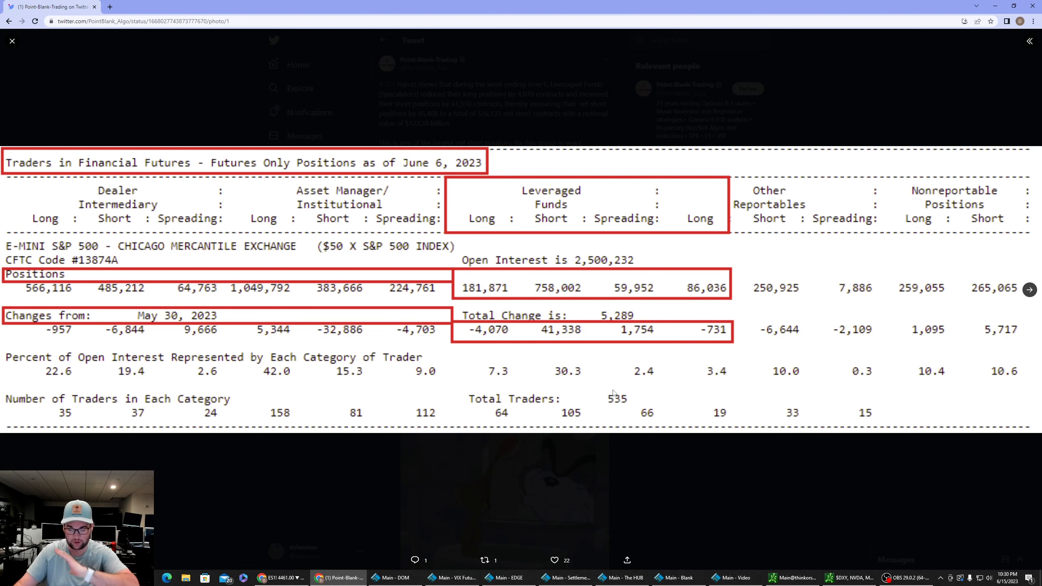
Advance to the tweet's second image, the S&P 500 E-mini leveraged funds COT chart.
left_click(1029, 290)
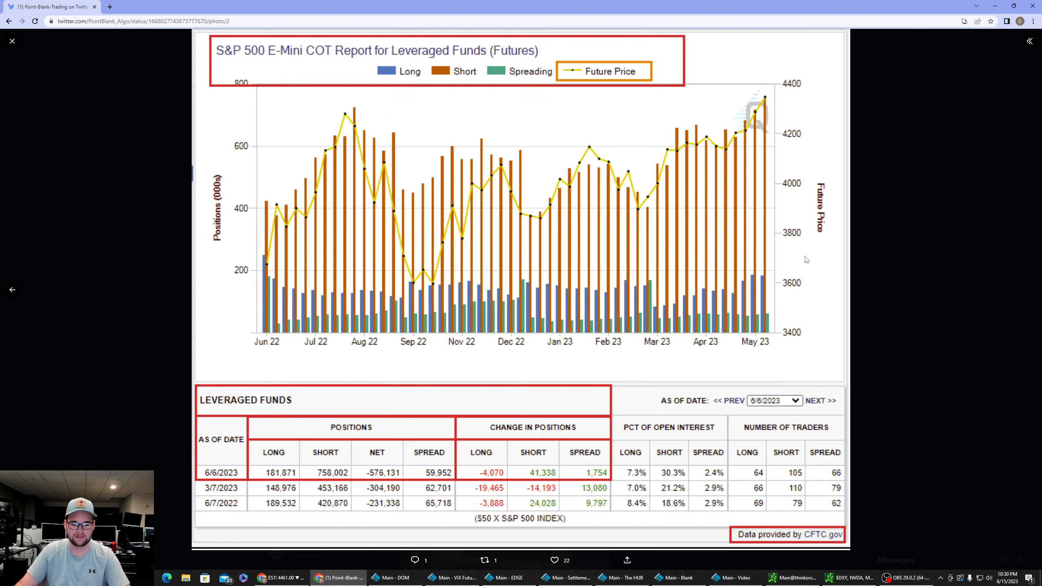
mouse_move(313, 478)
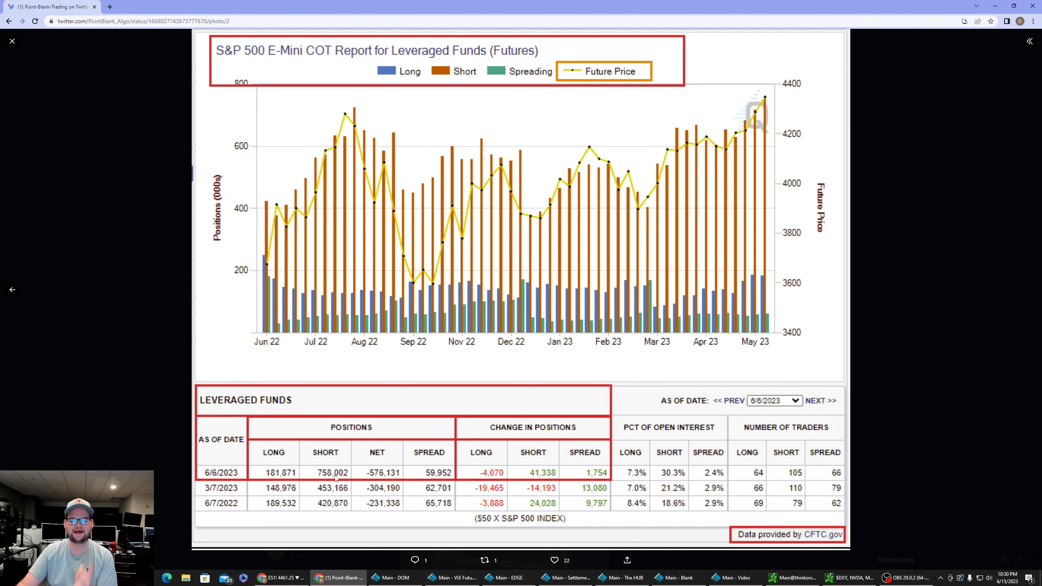
mouse_move(361, 482)
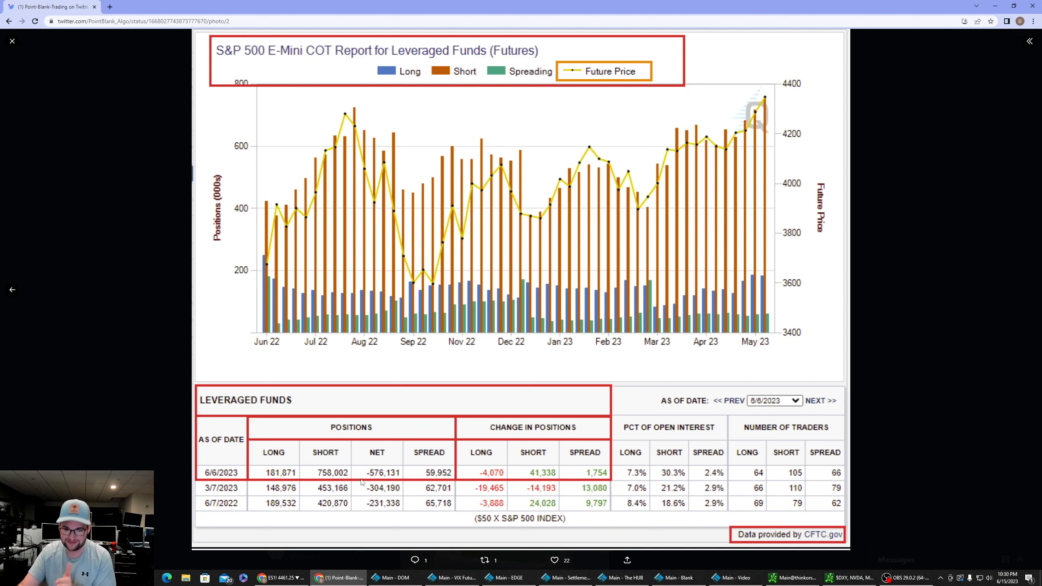
mouse_move(417, 472)
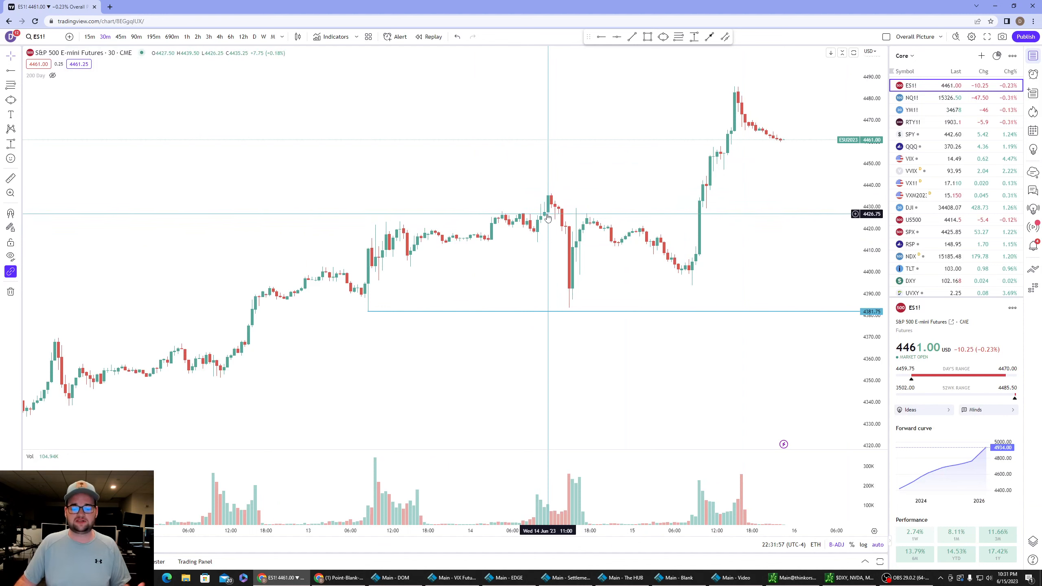
mouse_move(525, 231)
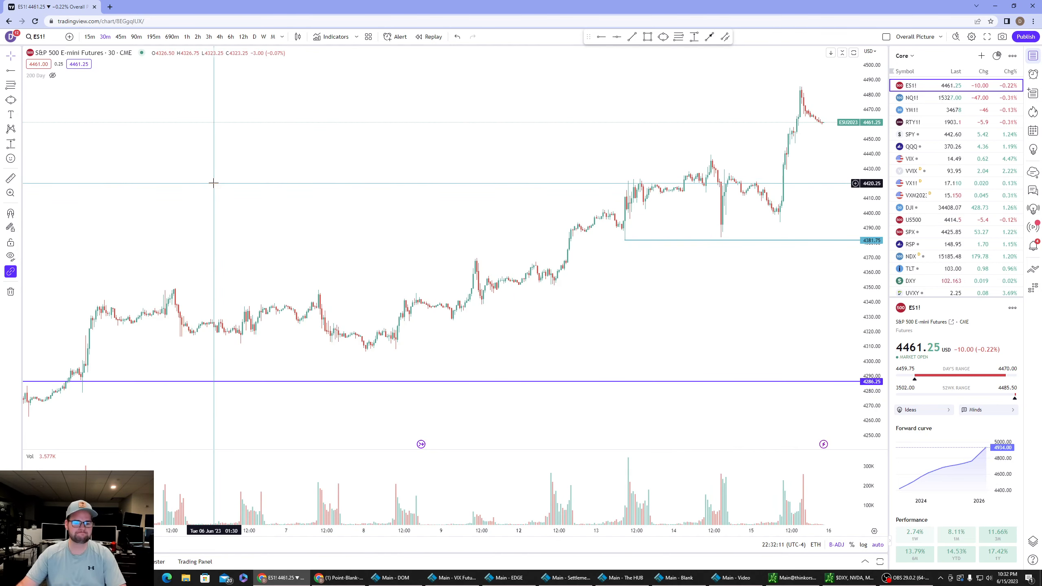
mouse_move(184, 334)
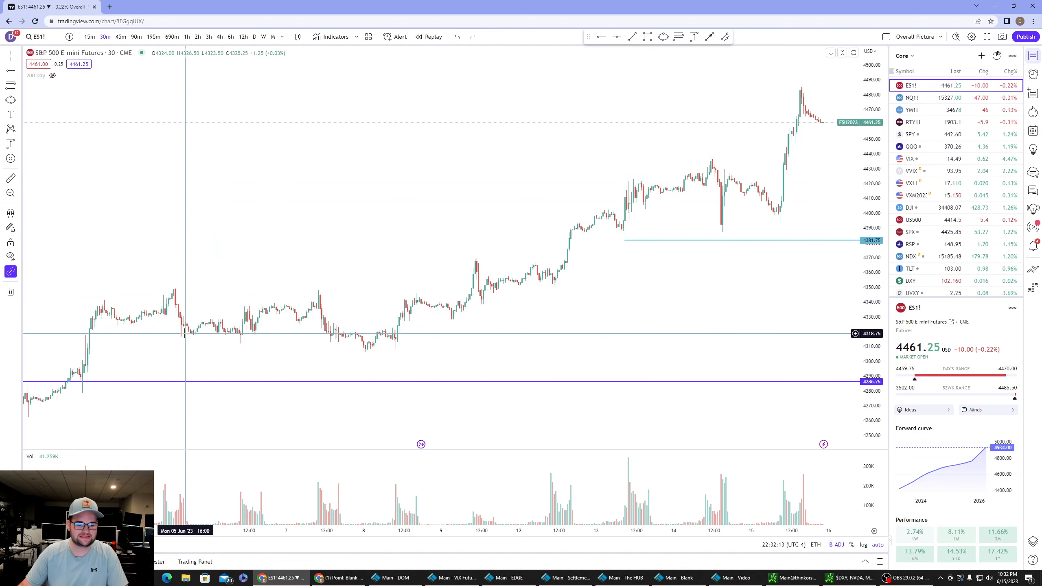
mouse_move(261, 328)
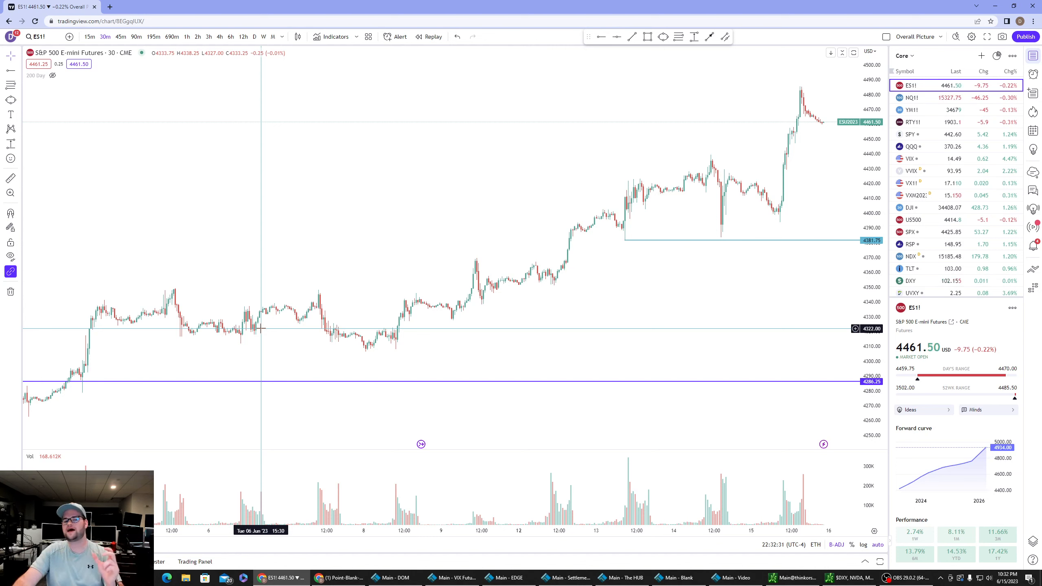
mouse_move(252, 323)
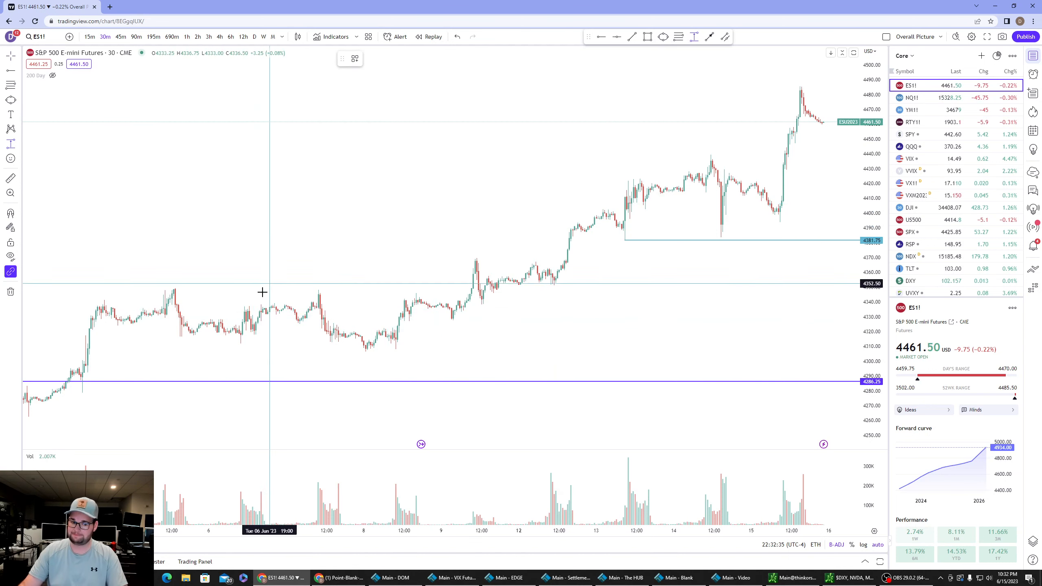
mouse_move(254, 328)
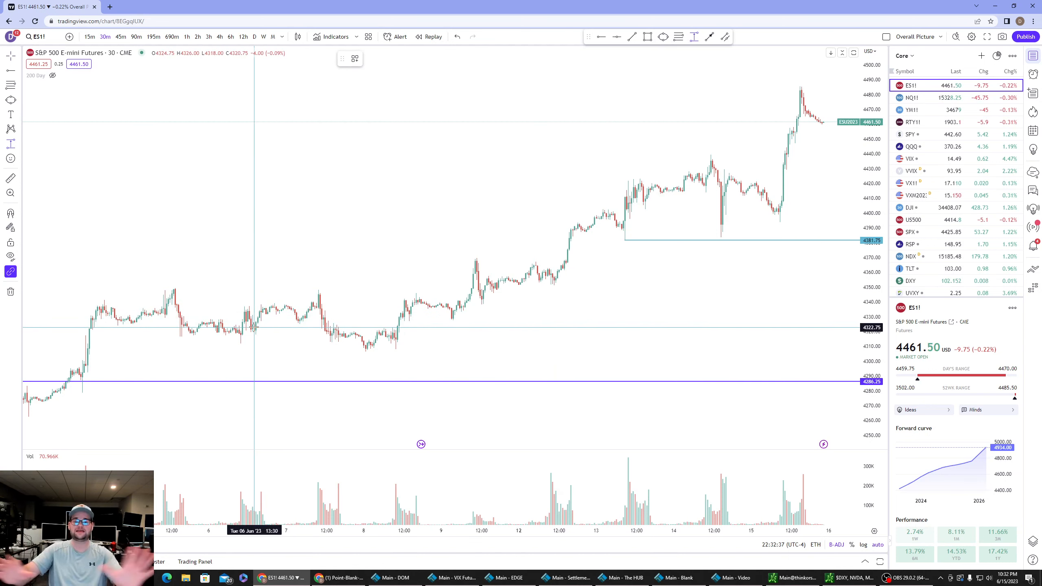